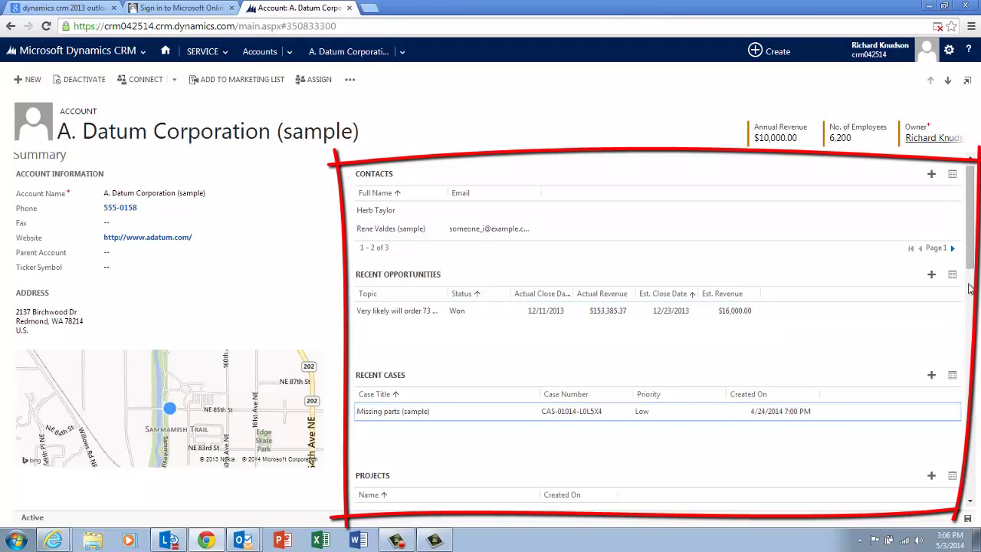
Step: Try the Opportunities and Cases subgrid plus buttons, then cancel the new case unsaved
scroll(down, 3)
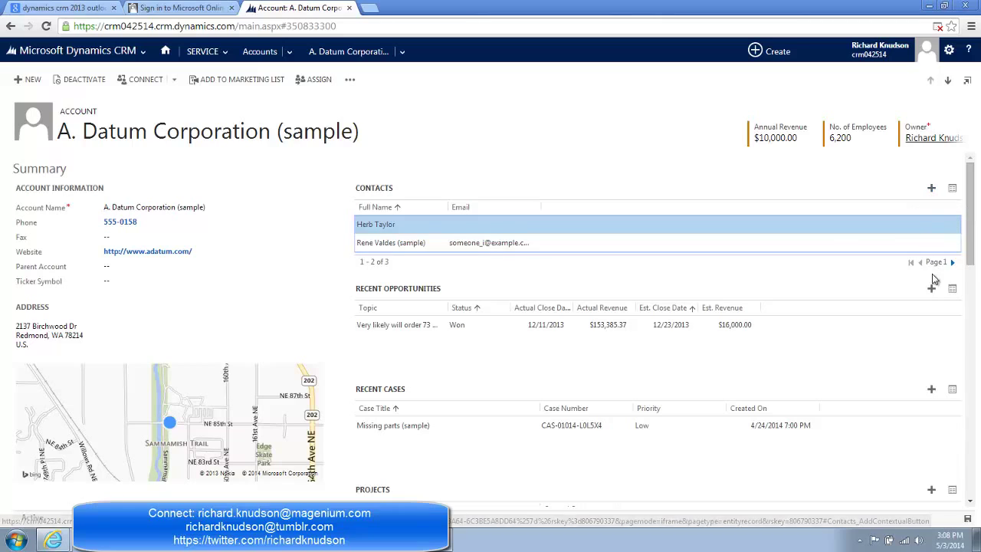
mouse_move(932, 290)
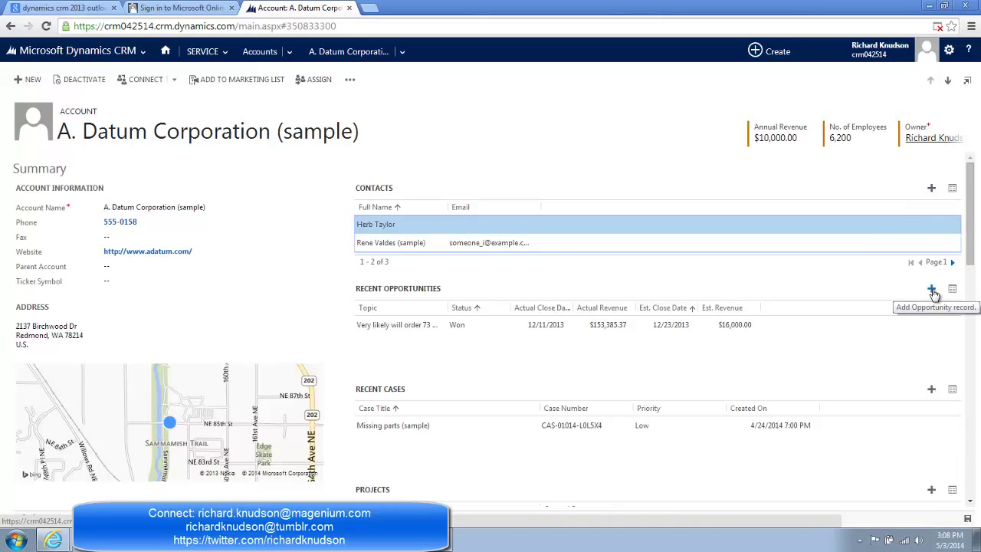
click(931, 289)
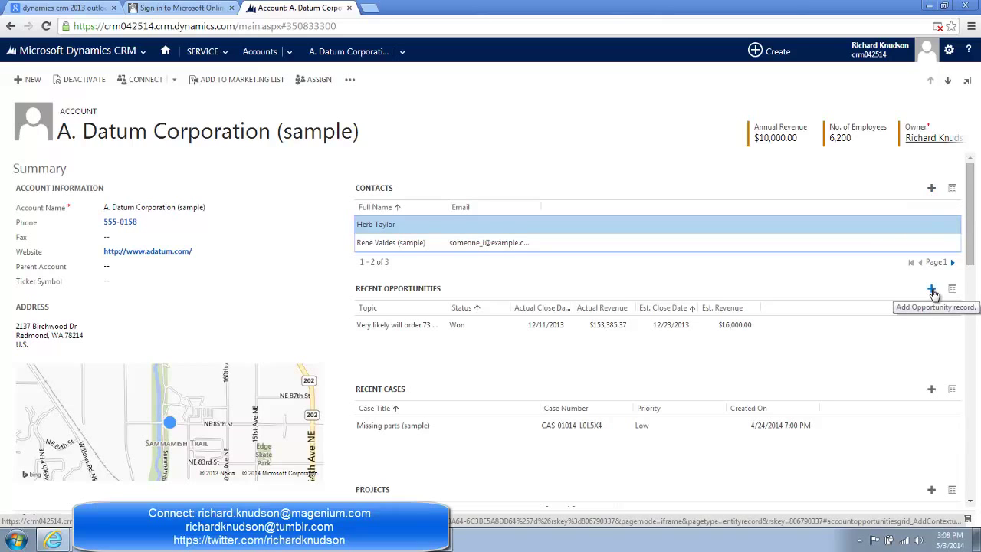
mouse_move(914, 295)
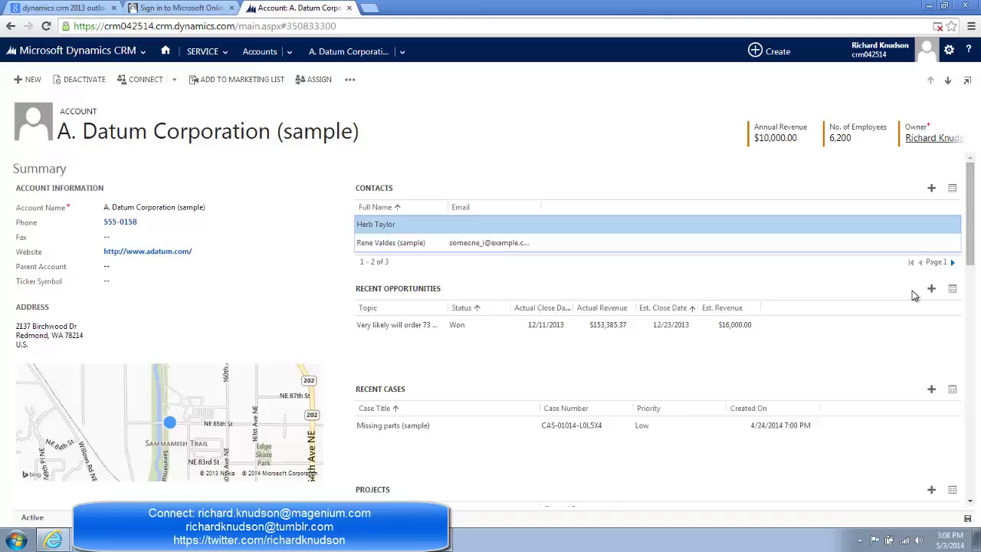
mouse_move(940, 222)
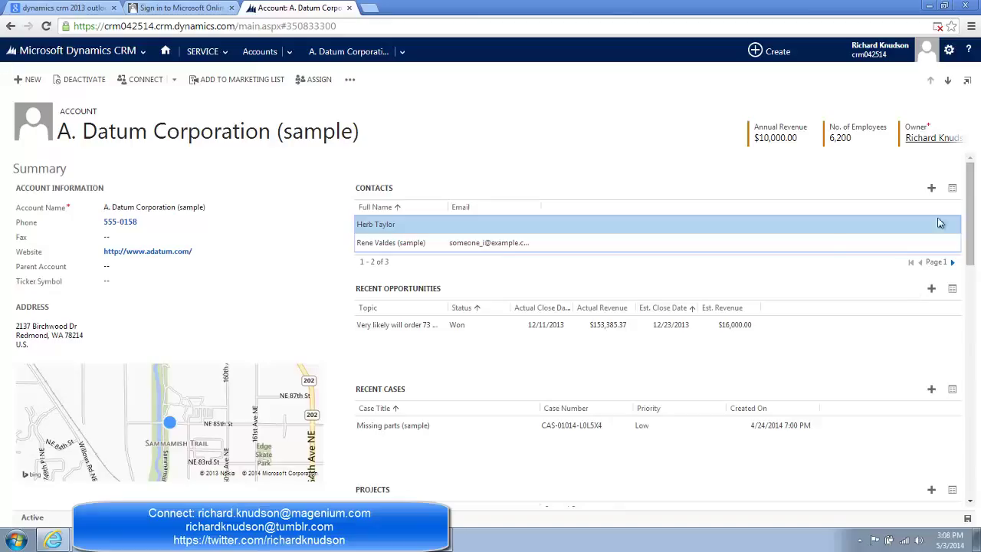
mouse_move(804, 232)
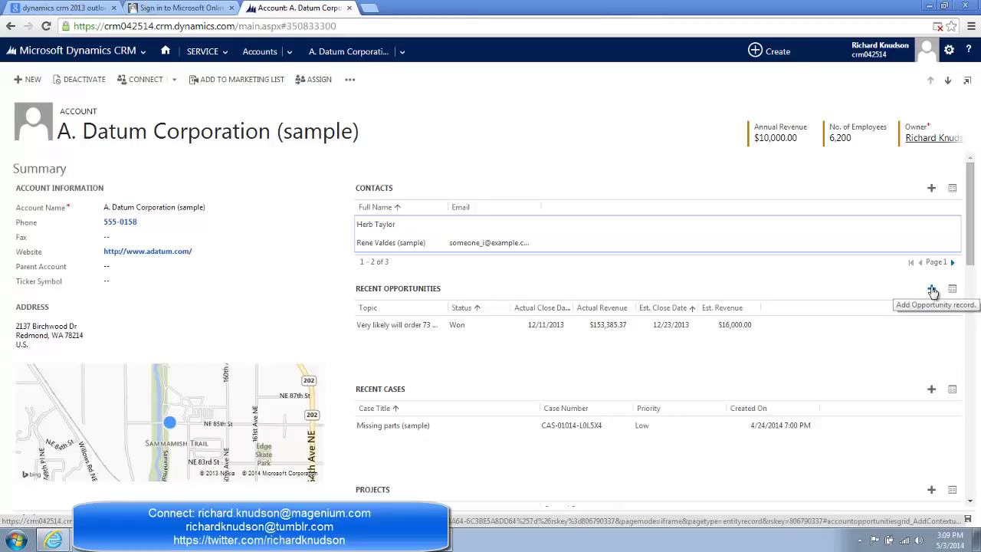
click(932, 288)
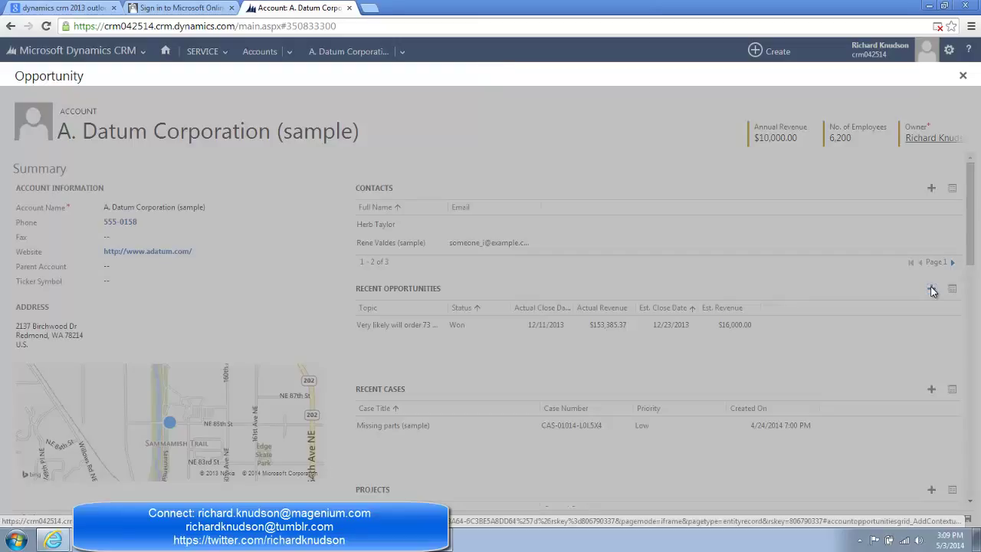
click(931, 289)
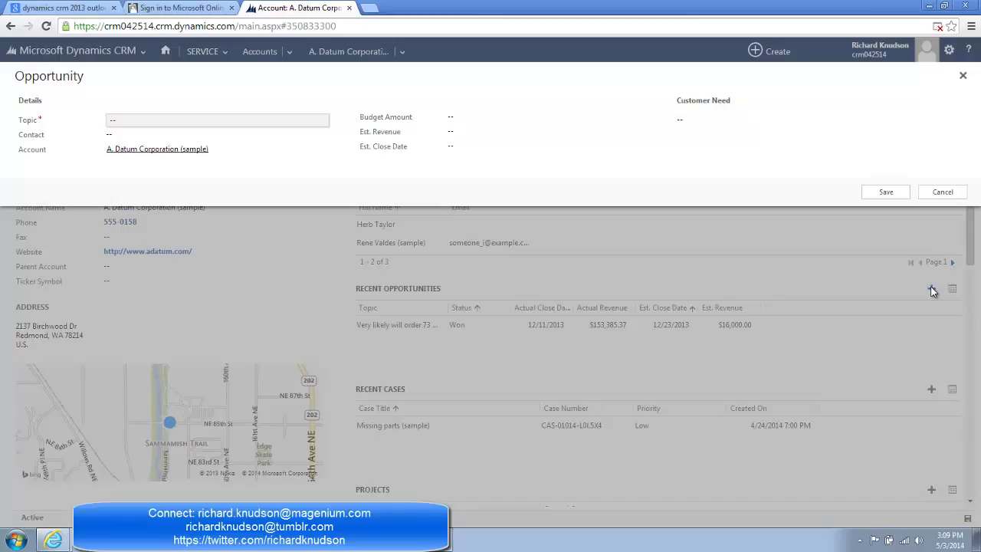
mouse_move(861, 275)
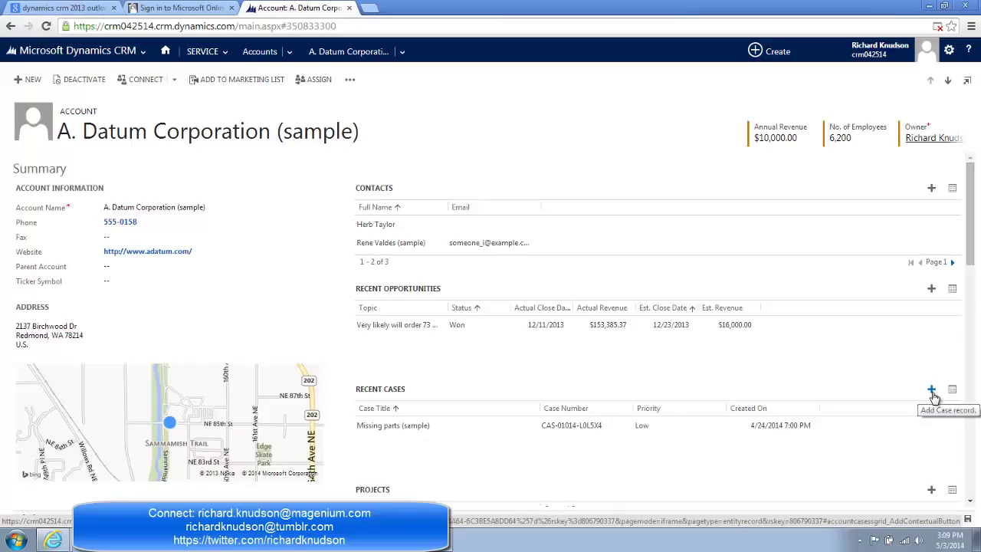
click(931, 389)
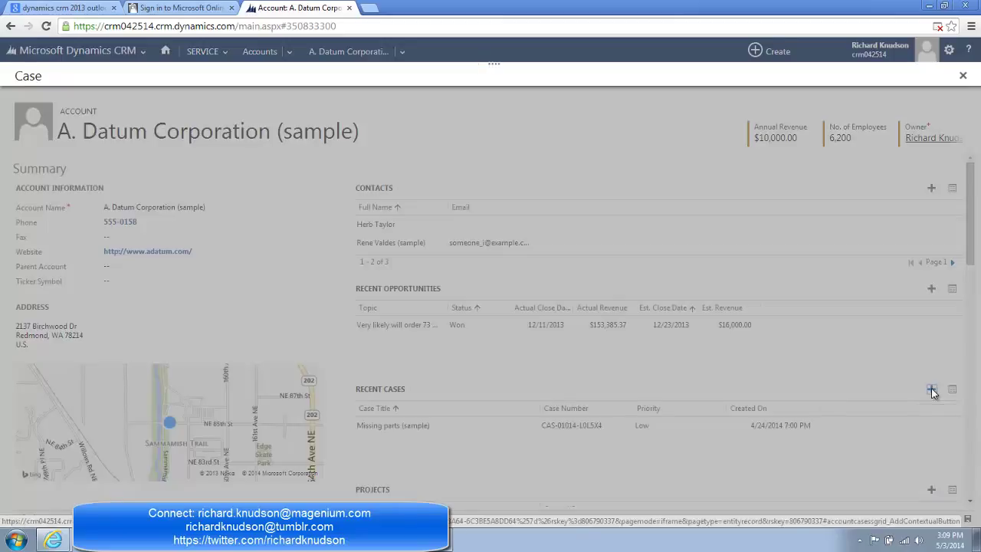
click(932, 389)
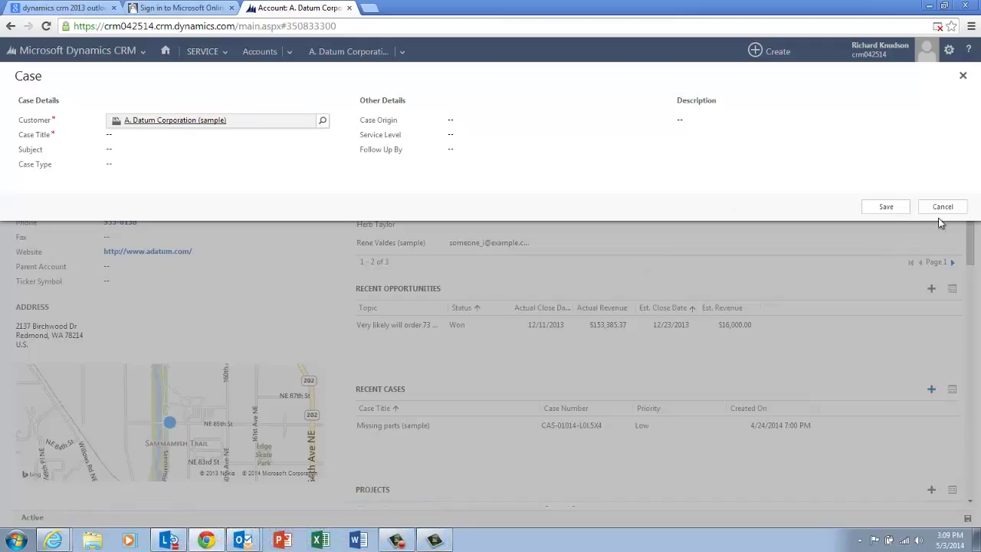
mouse_move(943, 207)
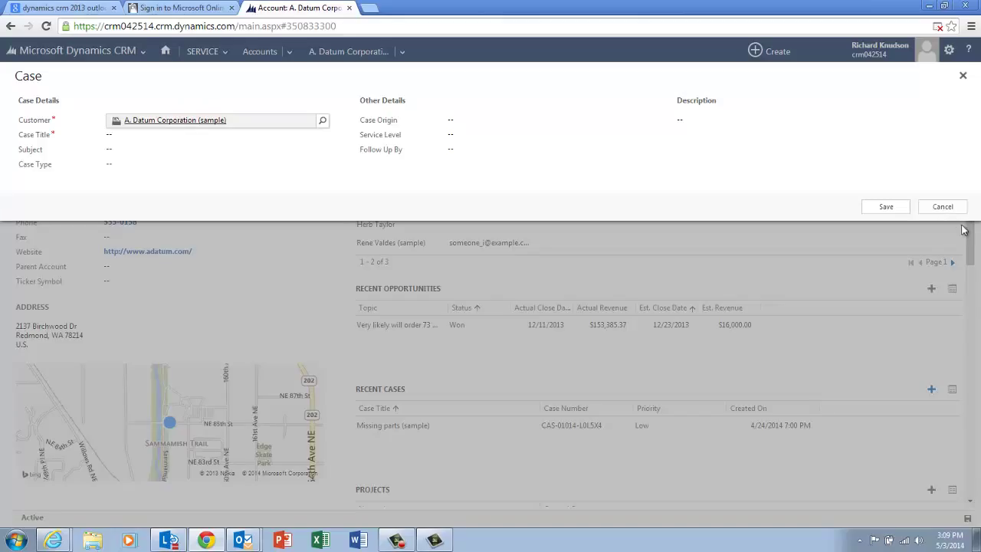
click(943, 206)
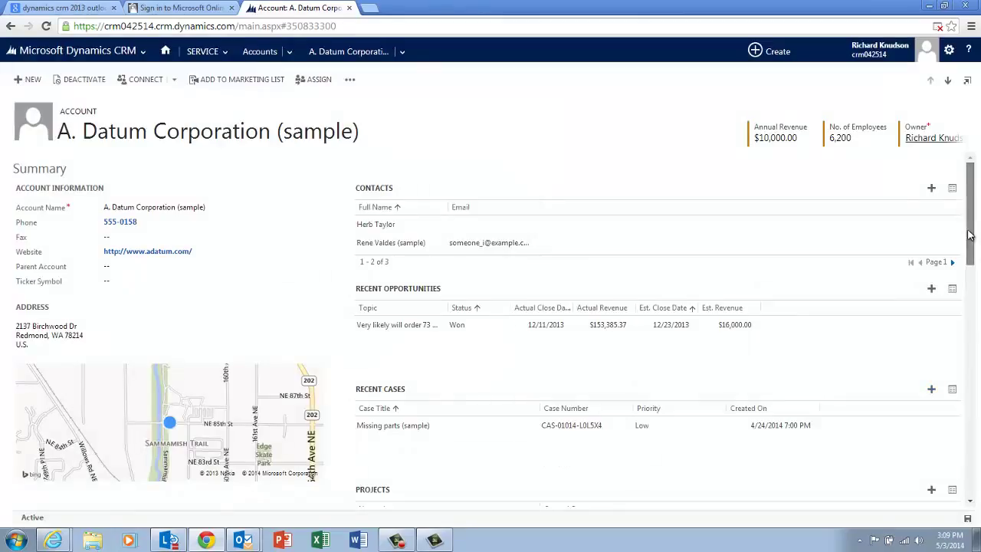
Step: Add a contact lookup row to the Contacts list, browse contacts, and close the results
click(376, 224)
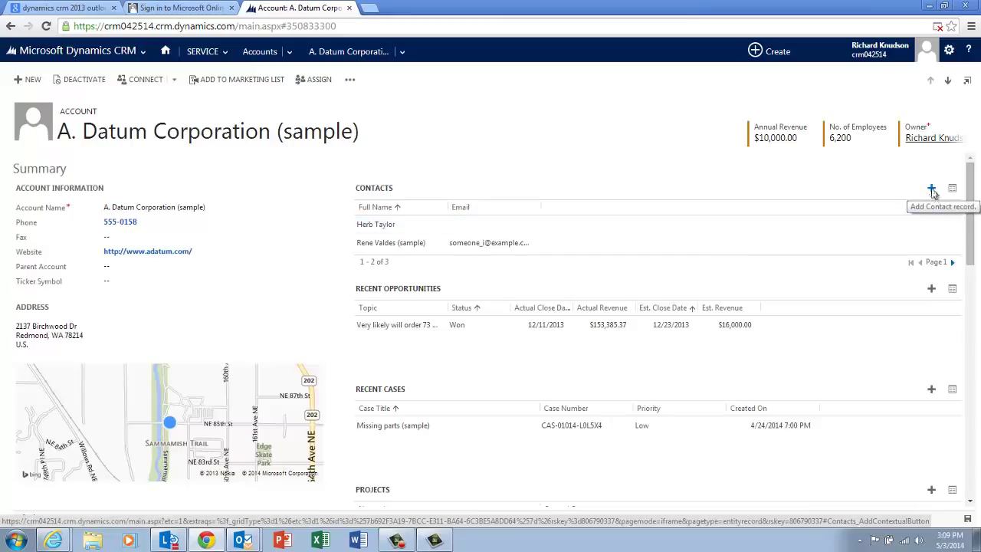
click(931, 188)
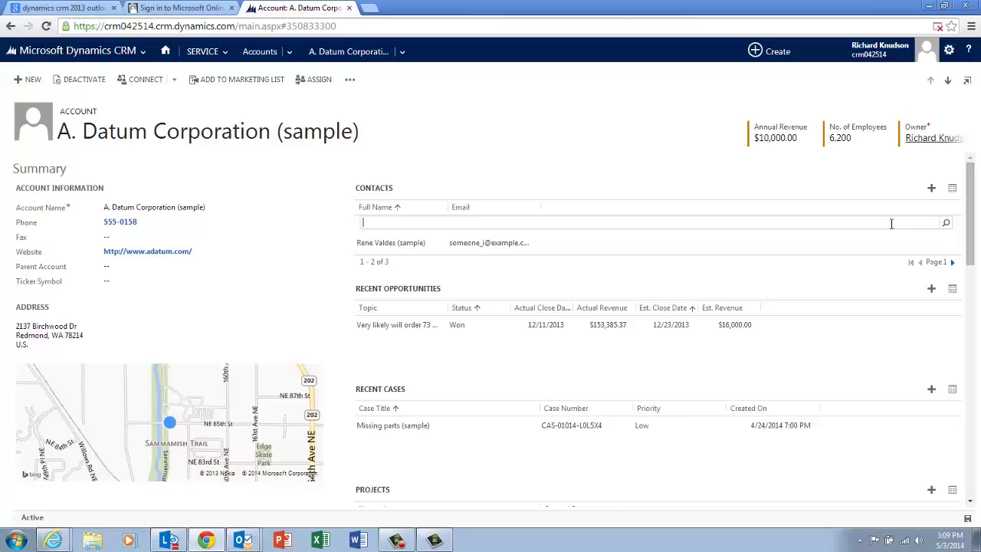
mouse_move(871, 228)
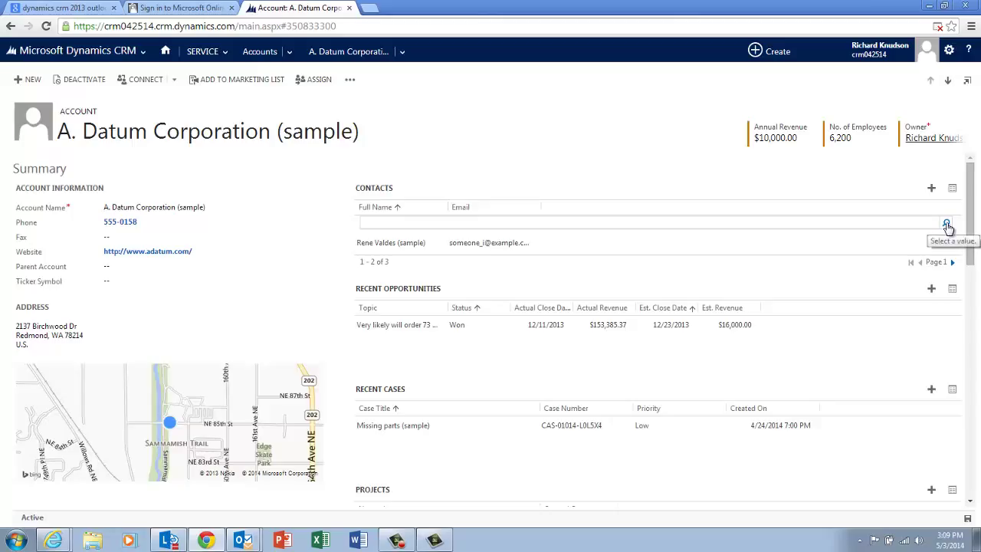
click(946, 223)
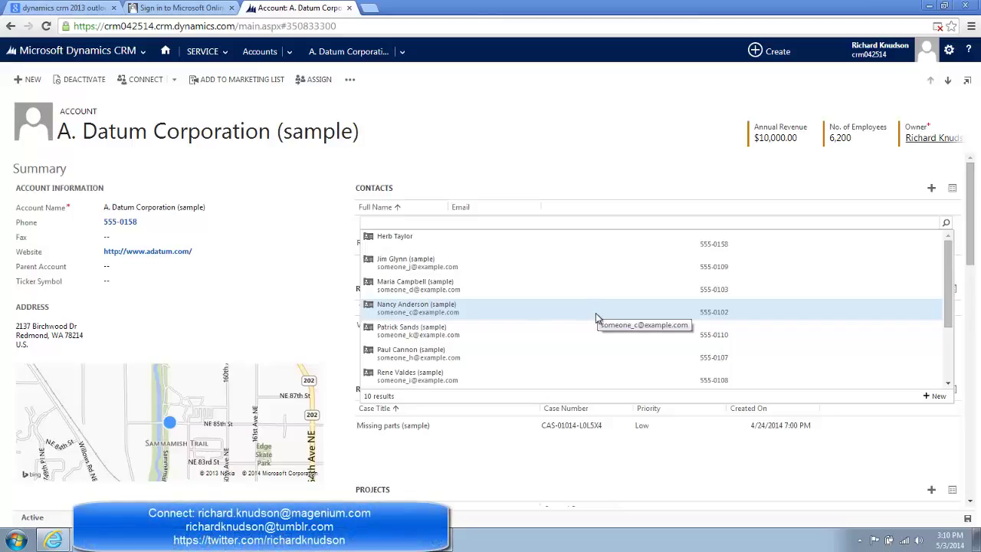
click(651, 222)
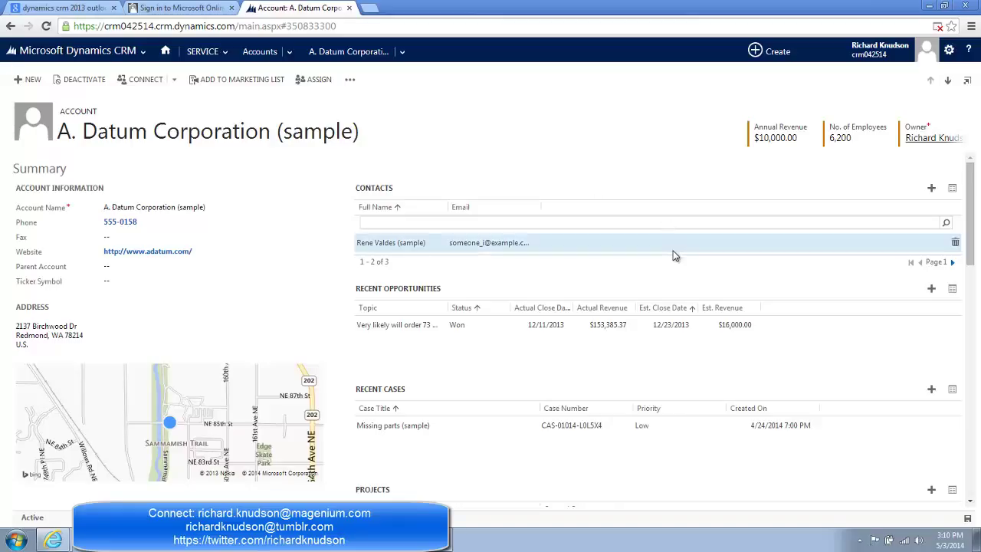
click(651, 223)
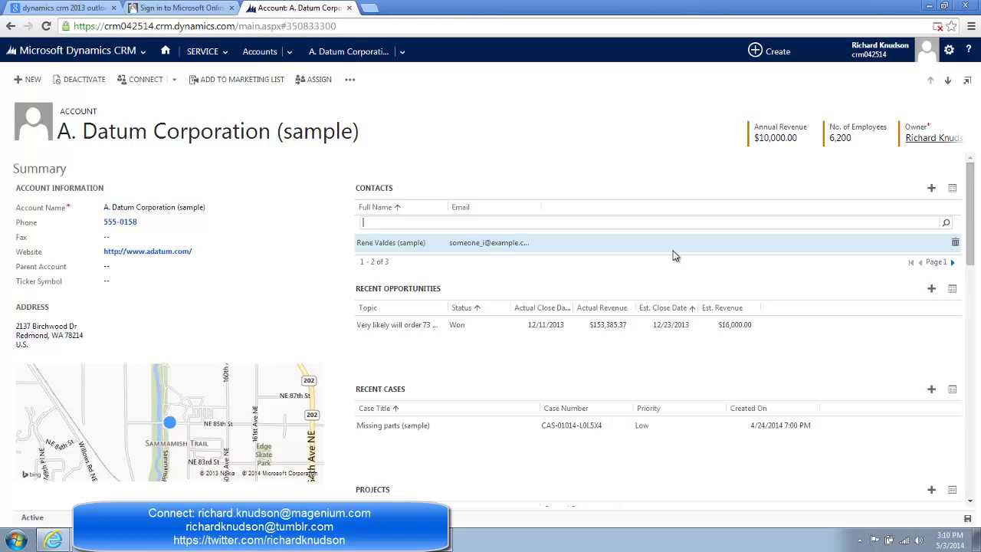
mouse_move(690, 324)
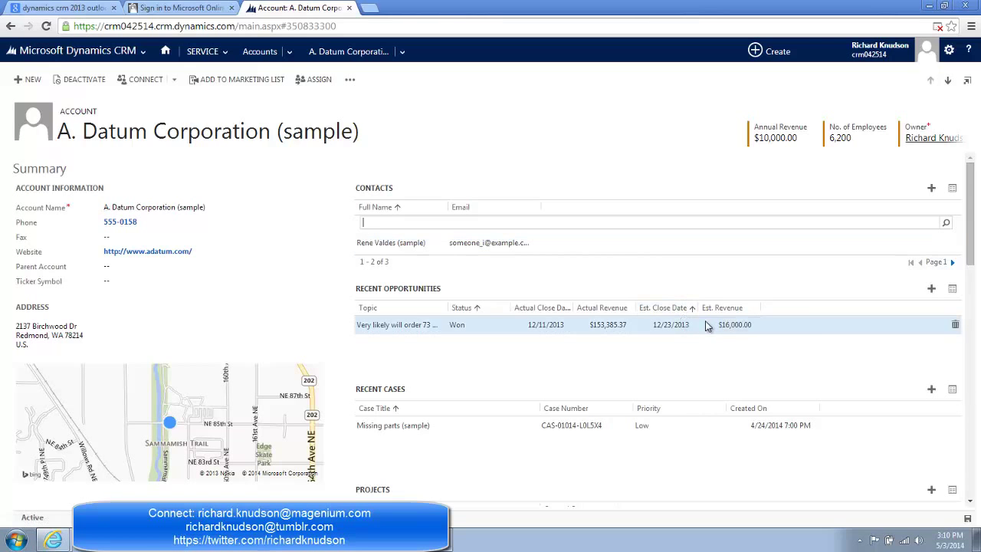
scroll(down, 3)
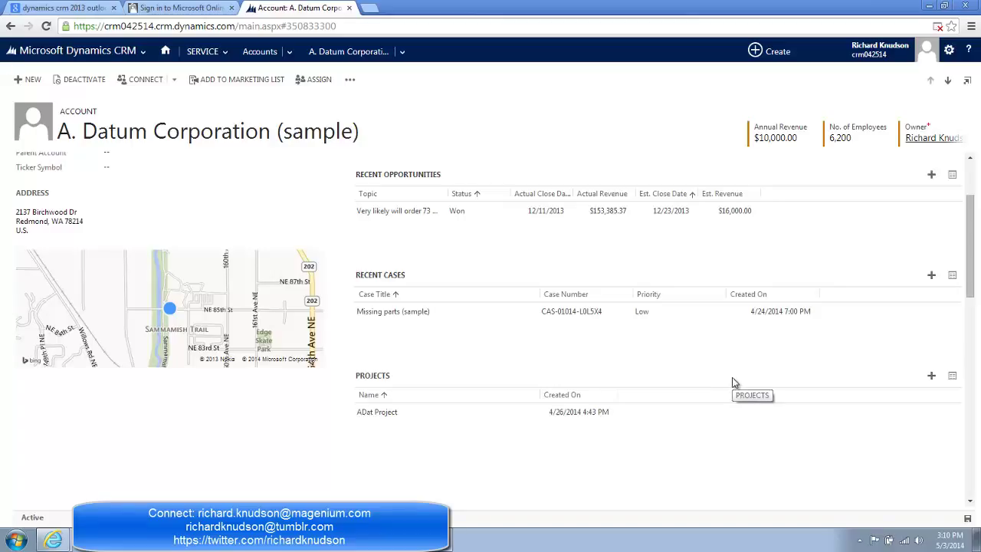
mouse_move(741, 402)
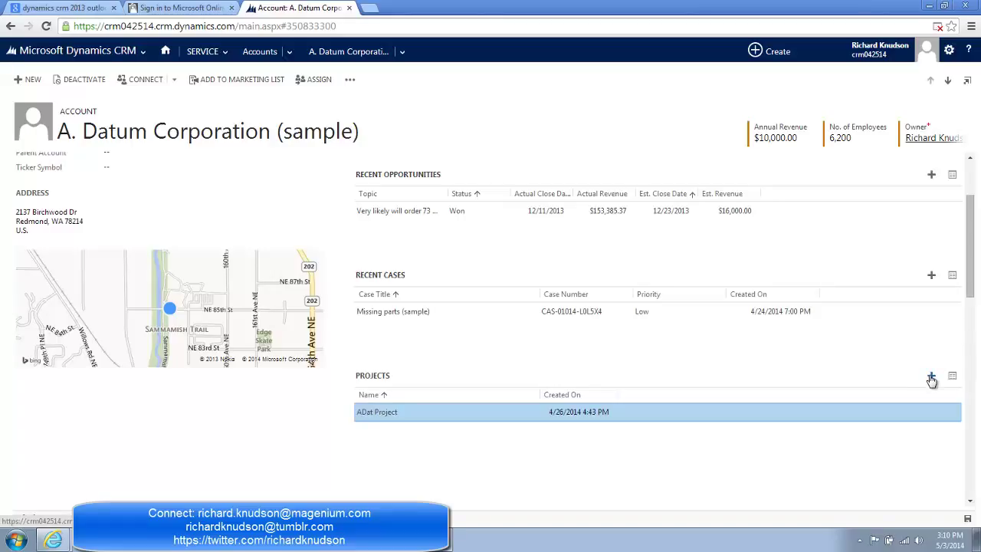
mouse_move(931, 378)
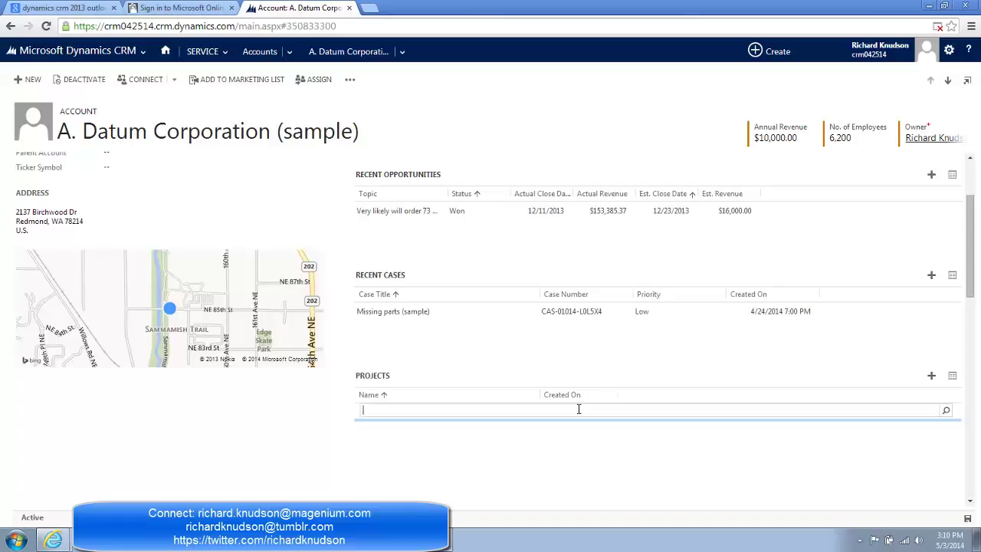
mouse_move(593, 426)
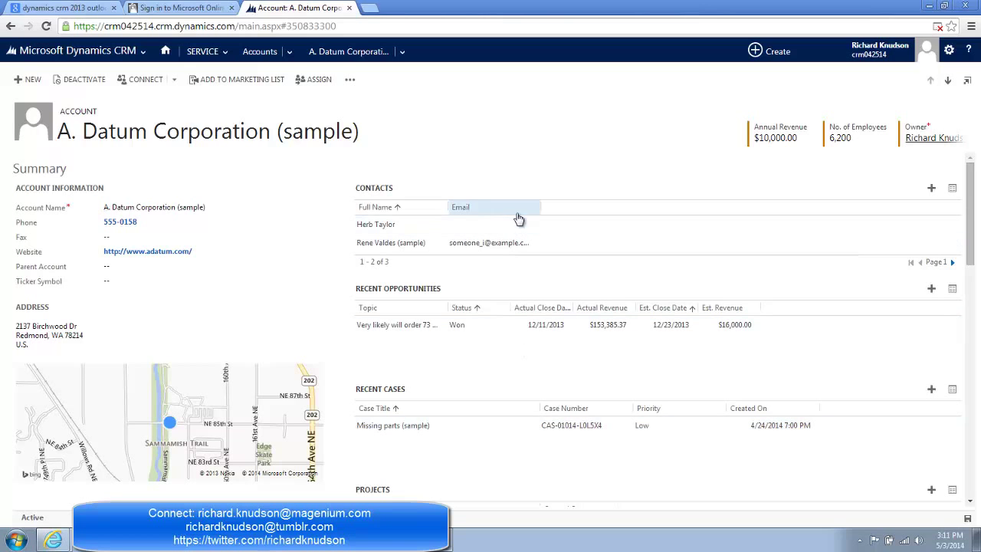
scroll(down, 3)
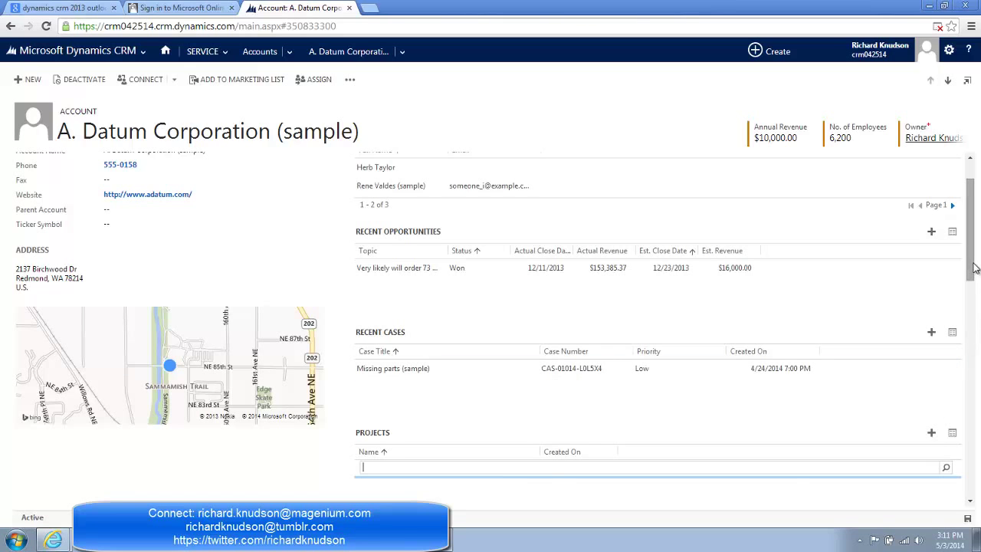
scroll(down, 3)
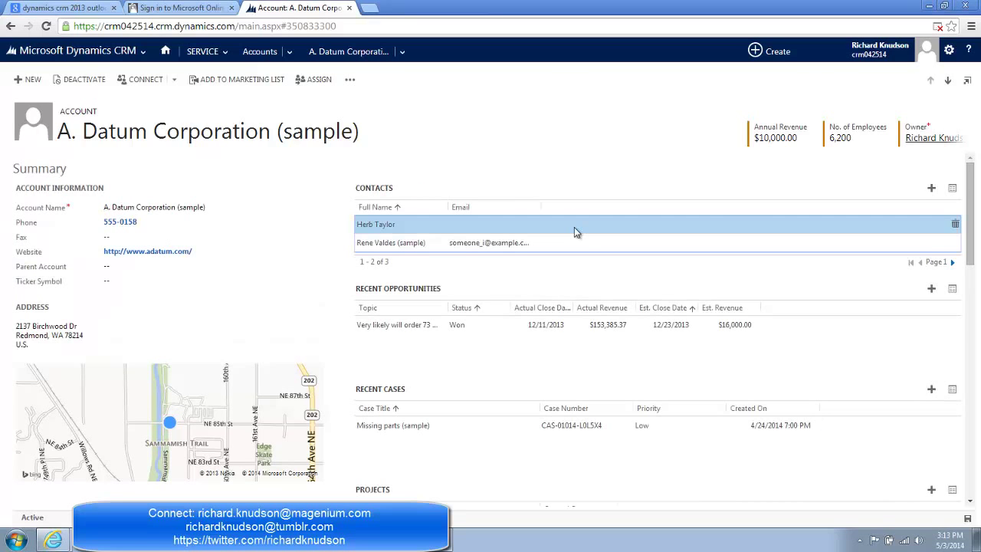
double_click(375, 224)
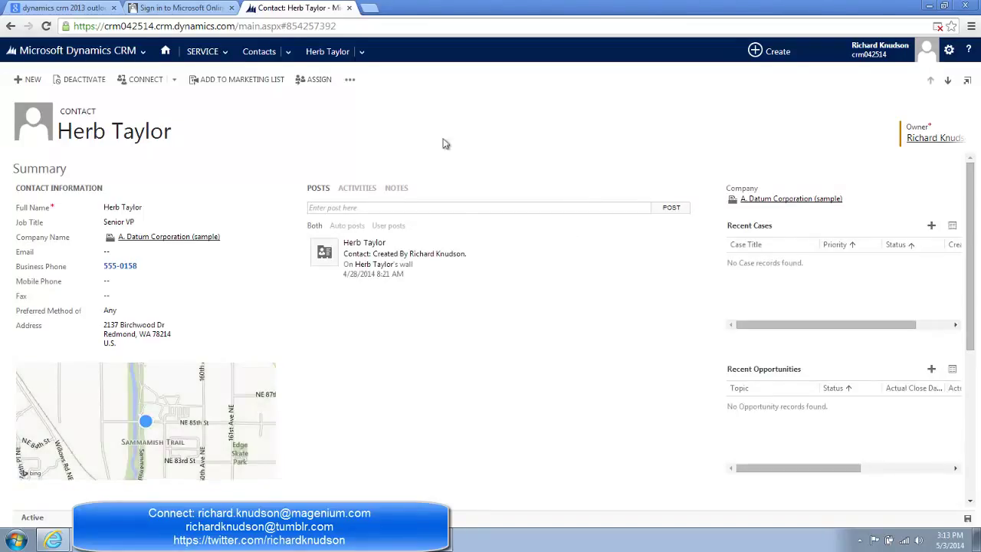
click(350, 79)
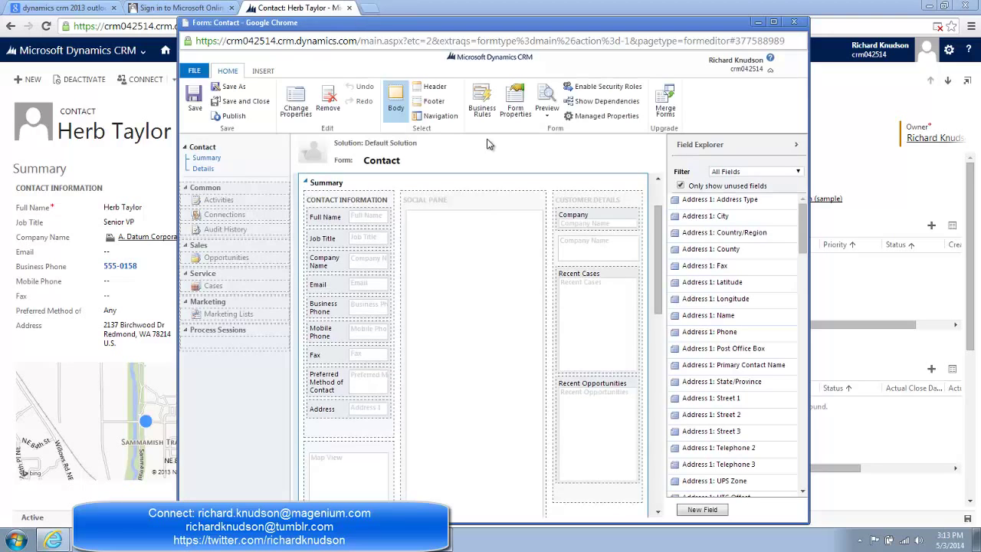
Step: Open Change Properties for the Company Name field on the Contact form
click(349, 261)
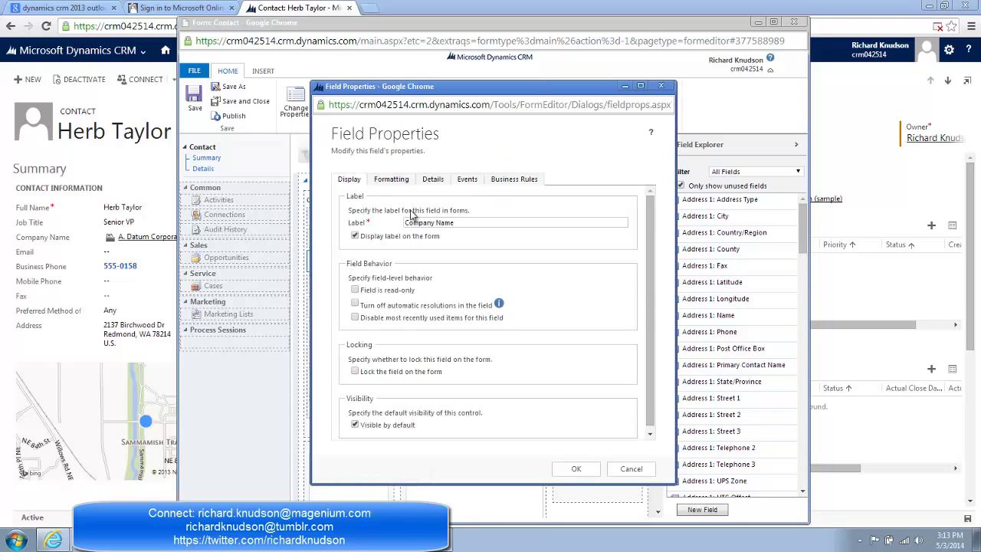
Step: Set the Company Name field requirement to Business Required and confirm
click(433, 178)
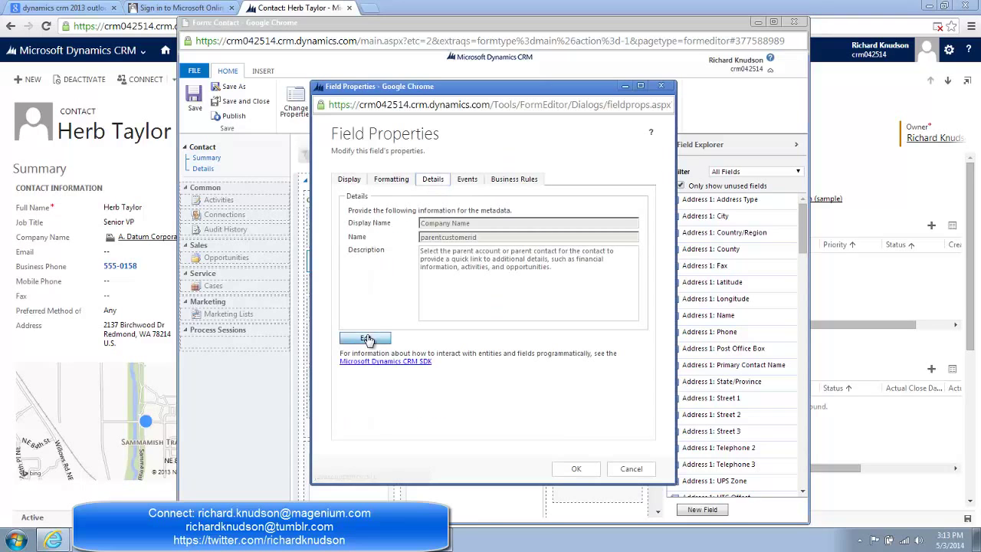
click(364, 338)
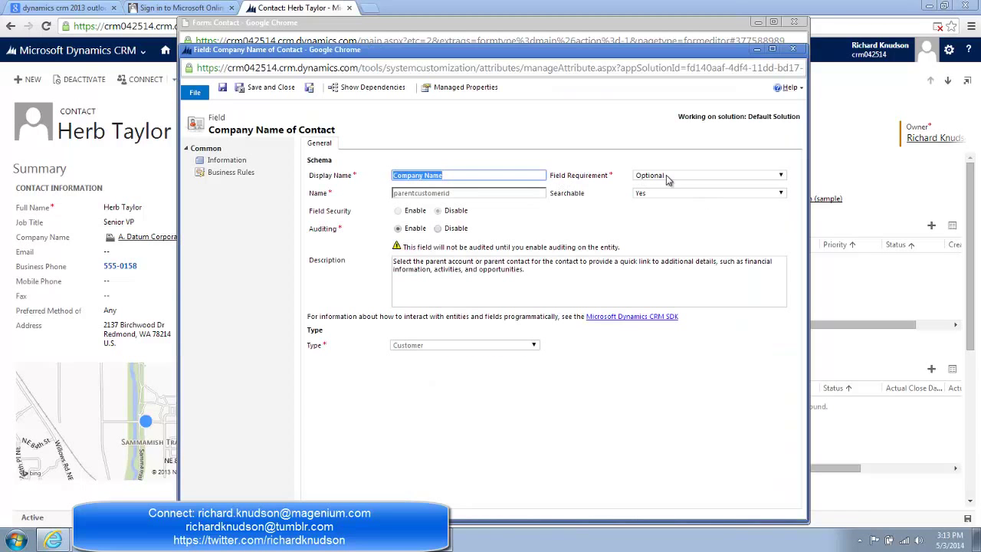
click(705, 174)
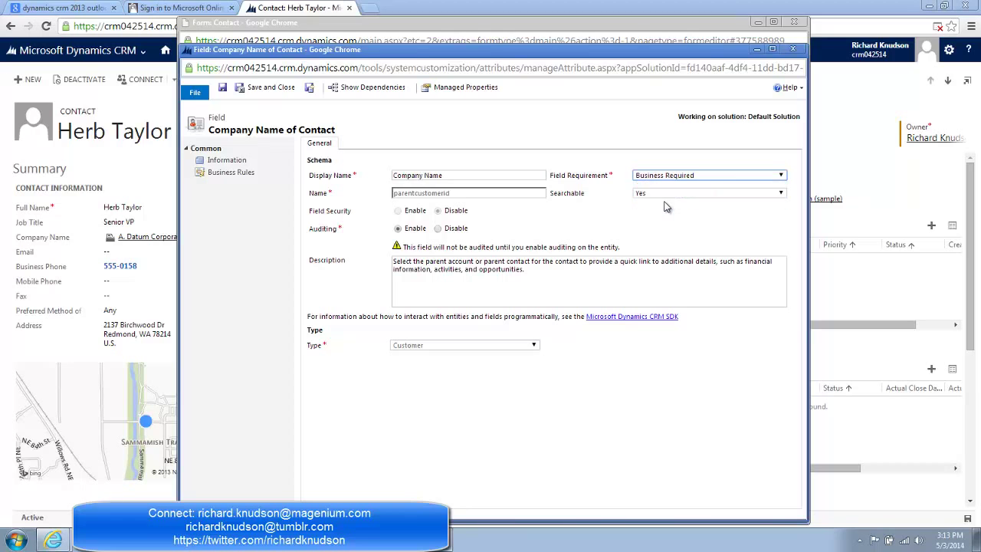
click(270, 87)
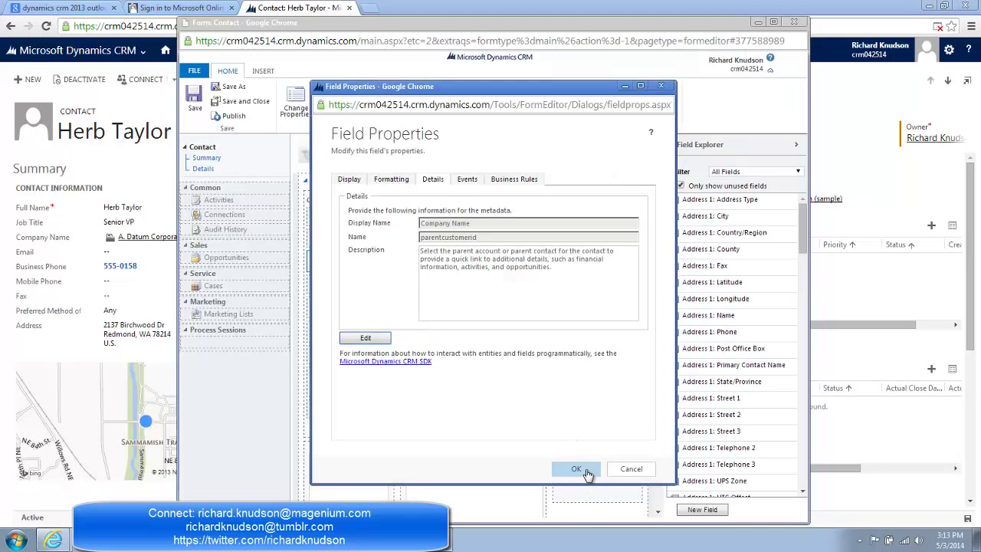
click(576, 469)
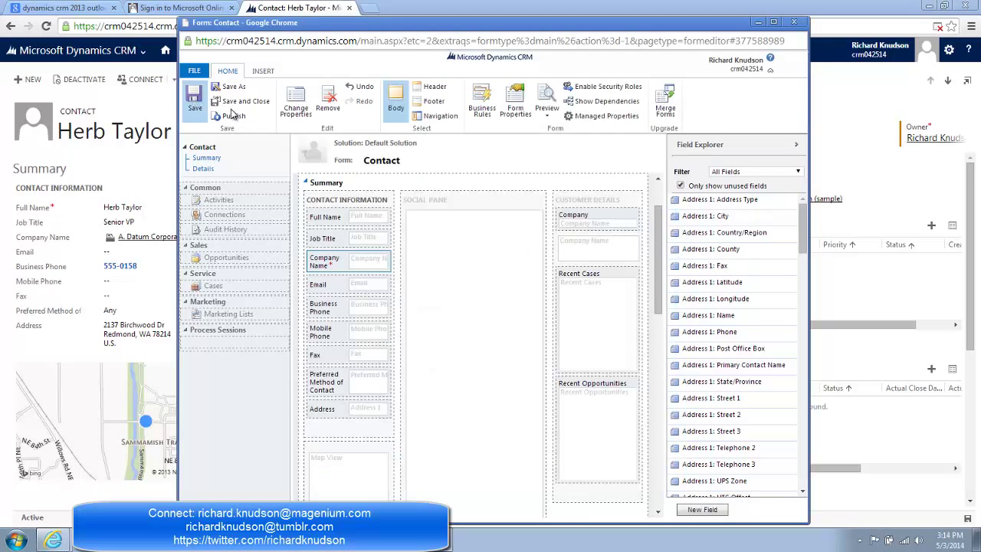
Step: Publish the Contact form, close the editor, and open A. Datum Corporation
click(233, 115)
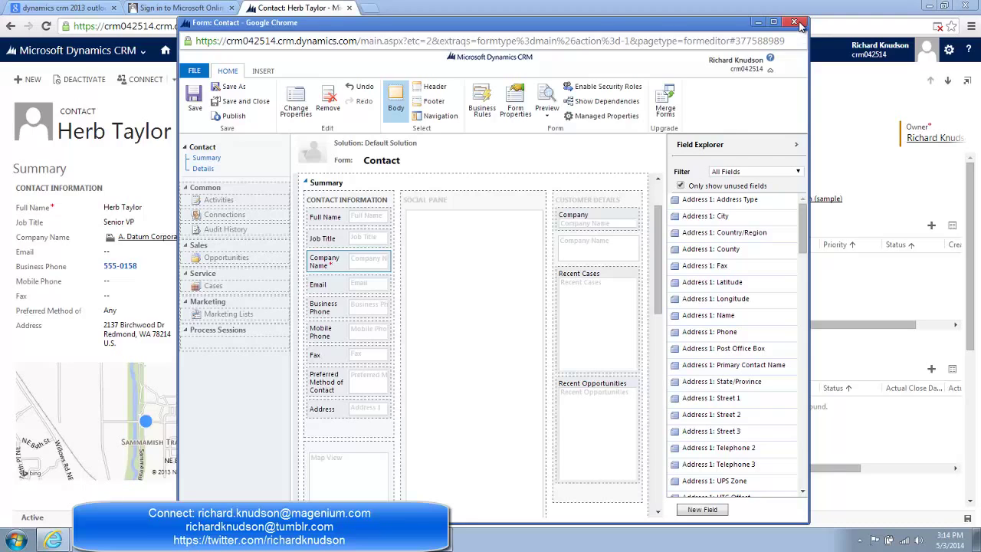
click(795, 23)
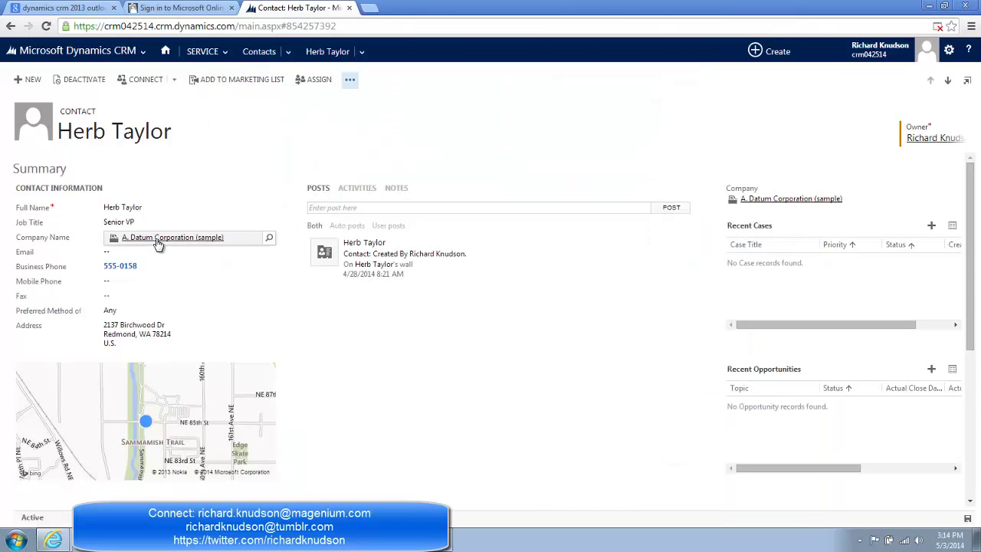
click(172, 237)
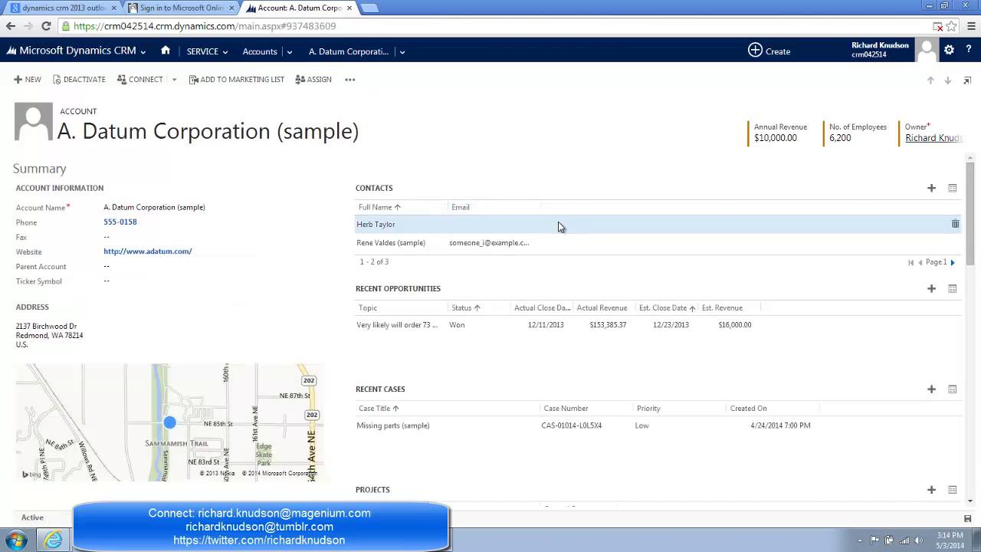
mouse_move(931, 188)
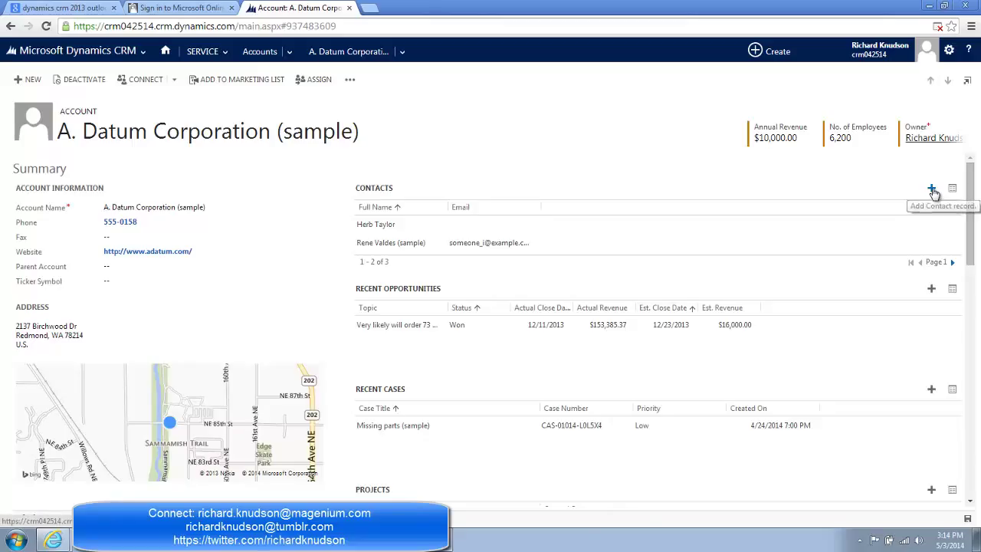
click(931, 189)
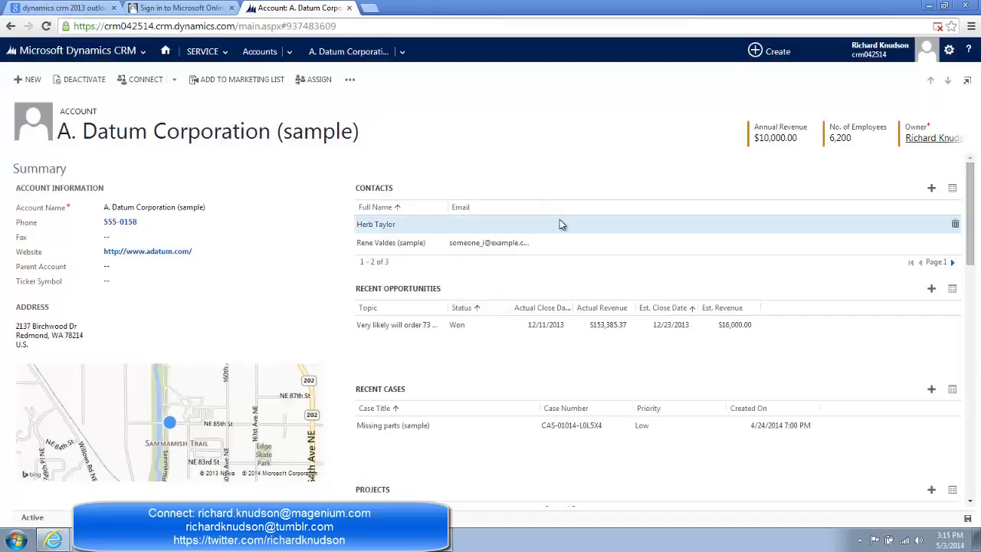
mouse_move(513, 354)
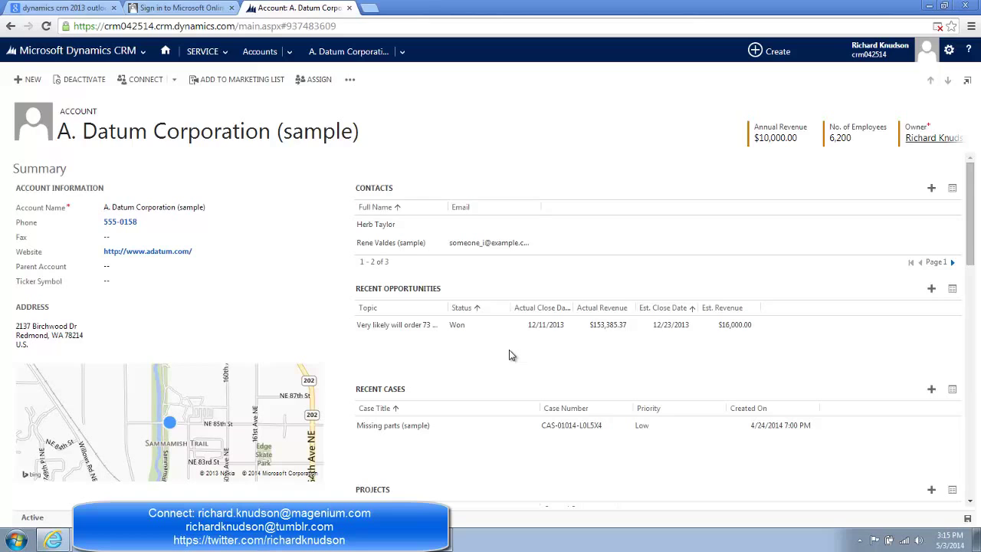
mouse_move(574, 399)
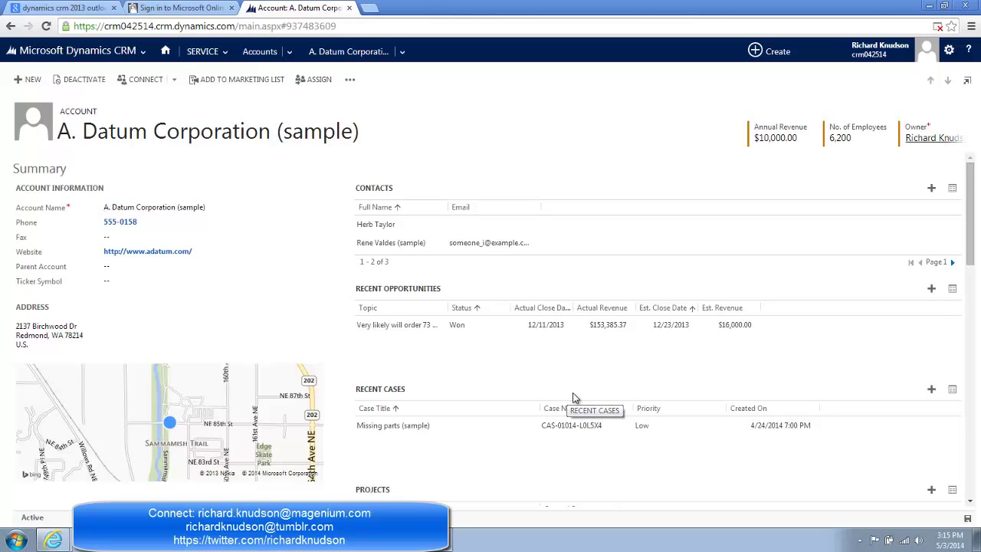
Step: Open a New Project form from A. Datum Corporation's Projects subgrid plus button
scroll(down, 3)
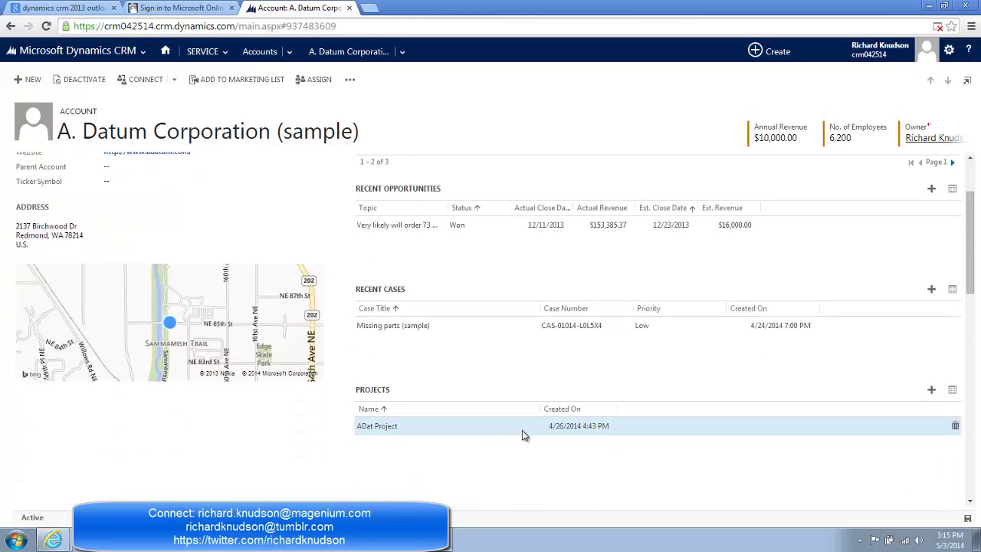
mouse_move(525, 435)
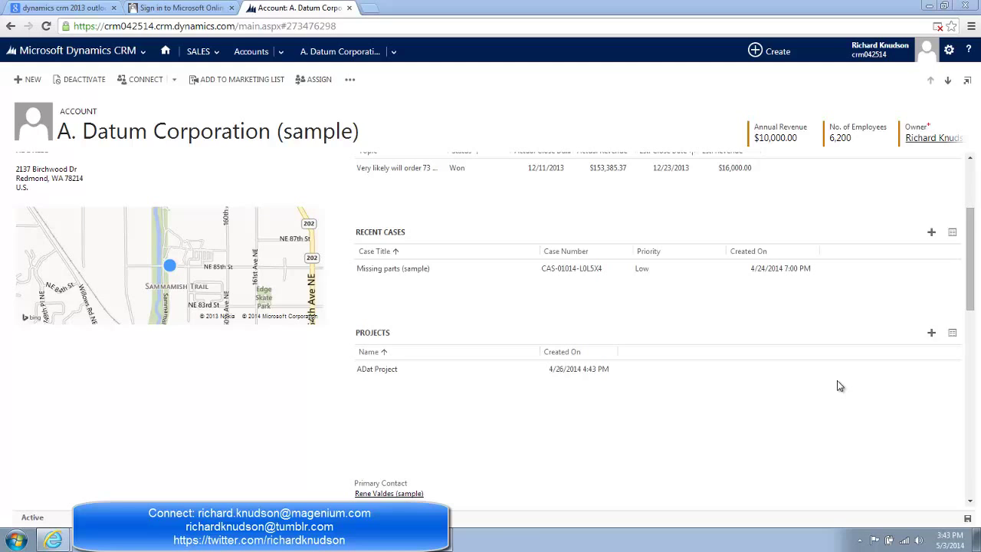
mouse_move(923, 338)
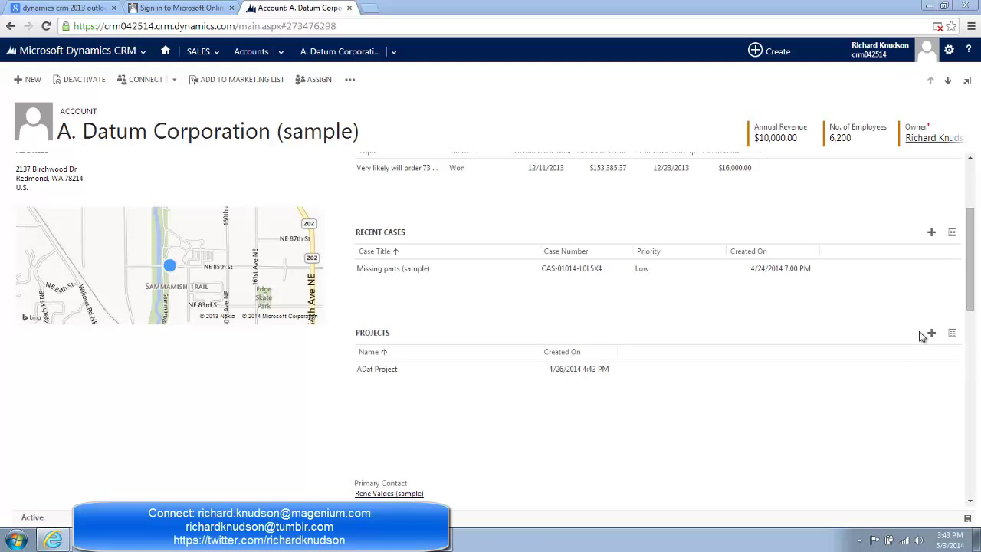
click(931, 332)
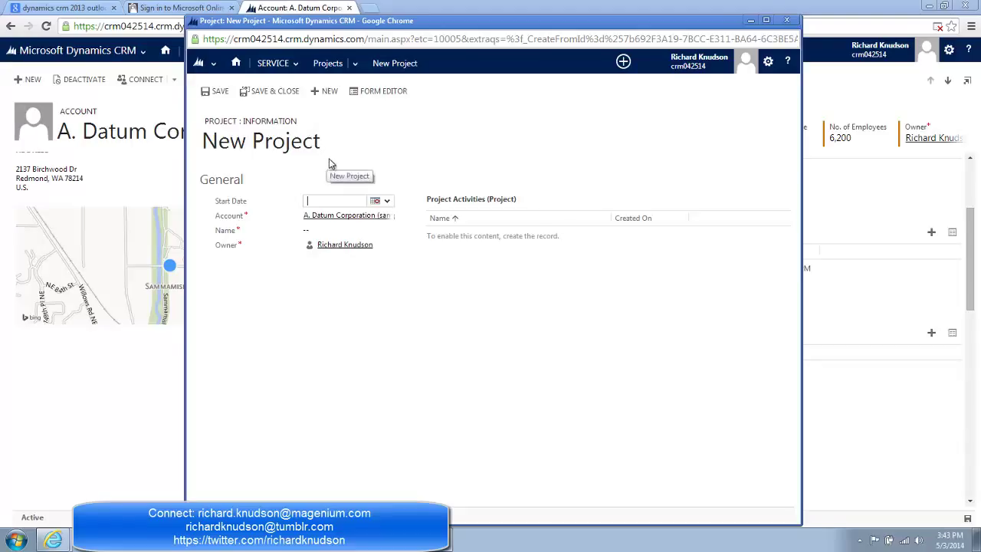
mouse_move(408, 180)
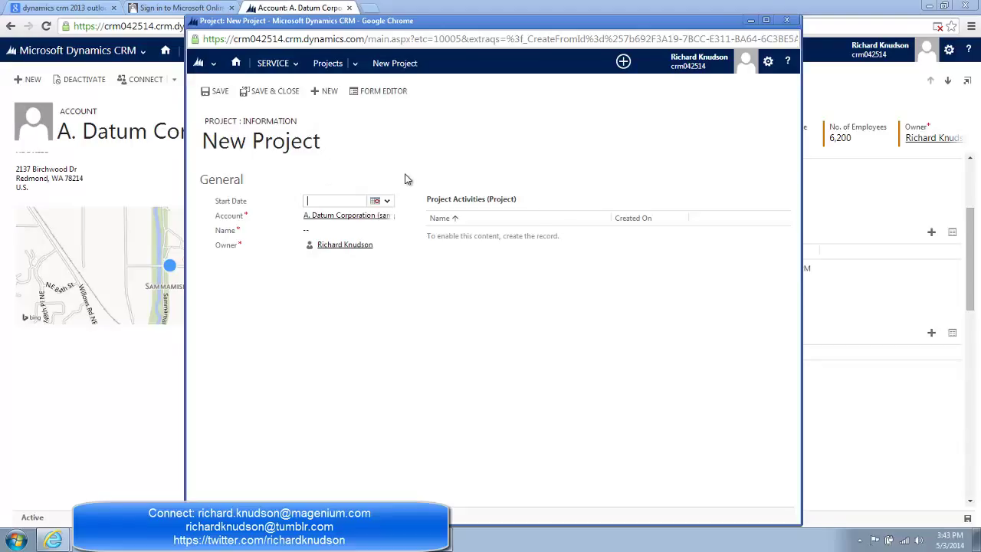
mouse_move(320, 168)
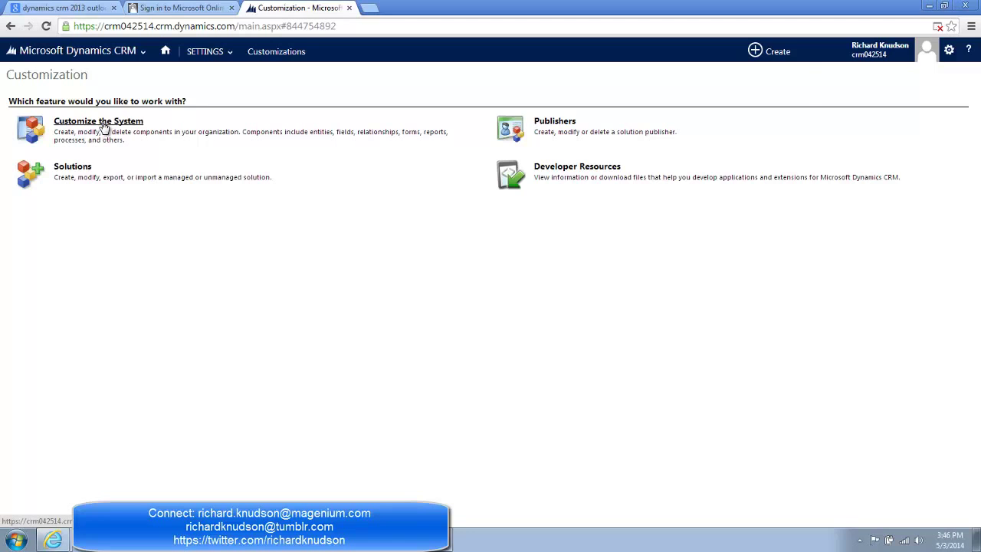
Step: Open the Default Solution's components and expand the Entities list
click(98, 120)
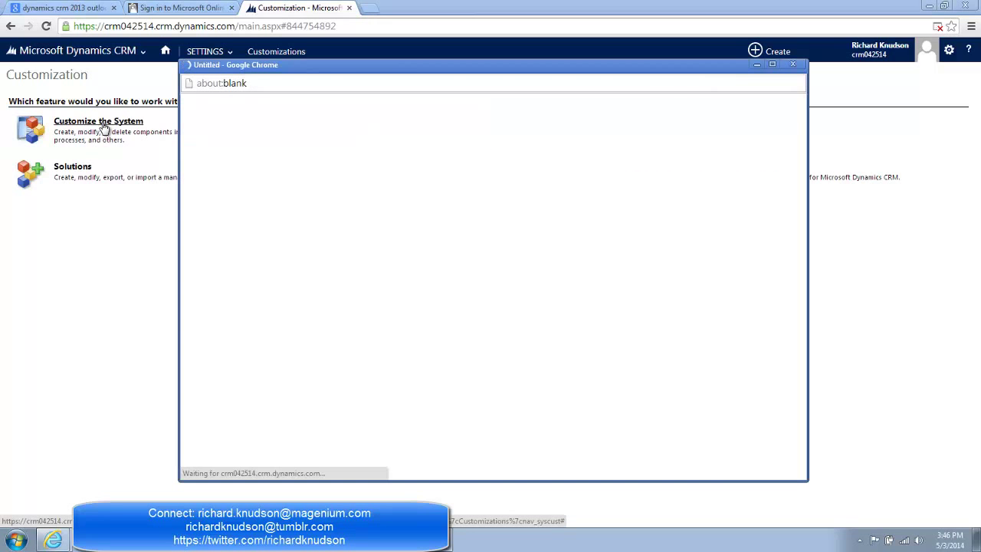
click(98, 120)
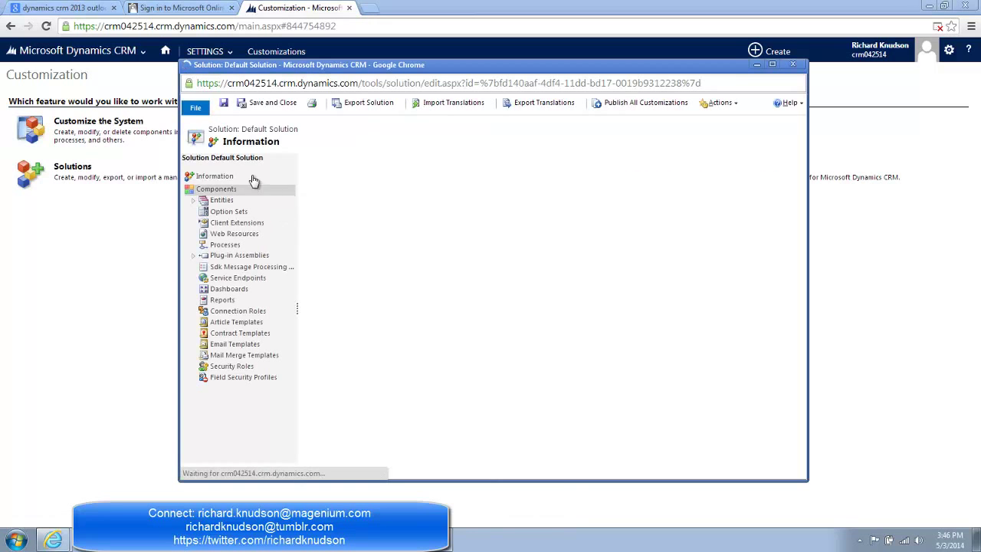
click(217, 188)
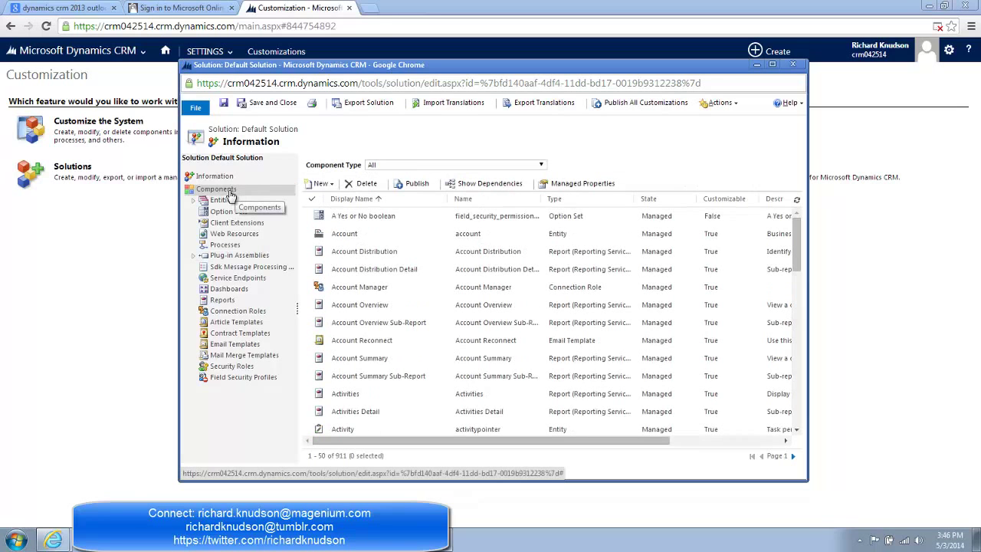
click(196, 200)
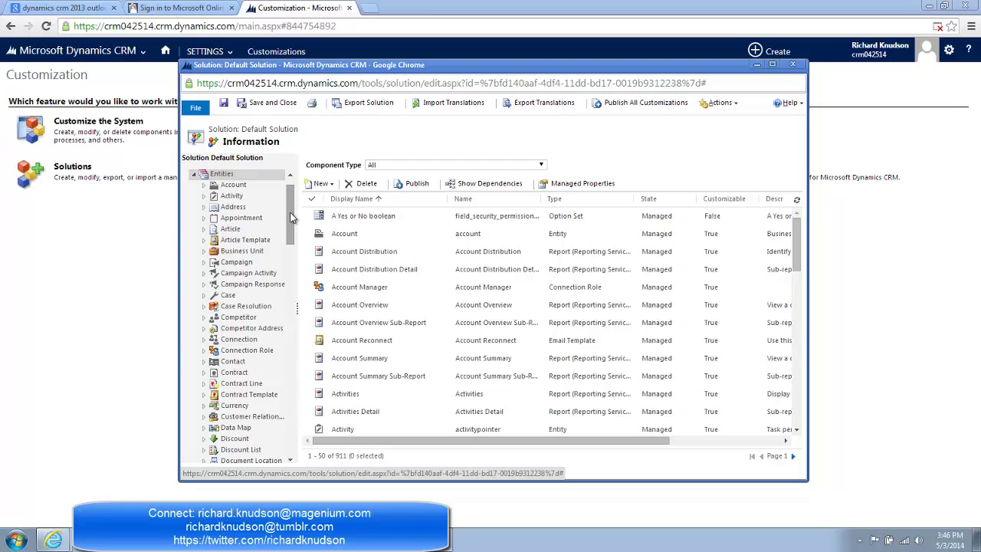
scroll(down, 3)
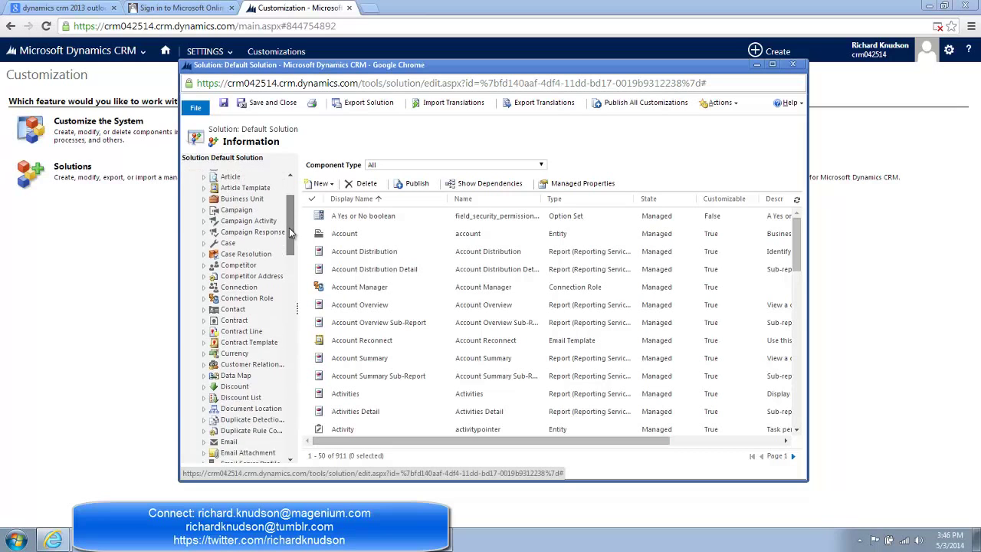
scroll(down, 3)
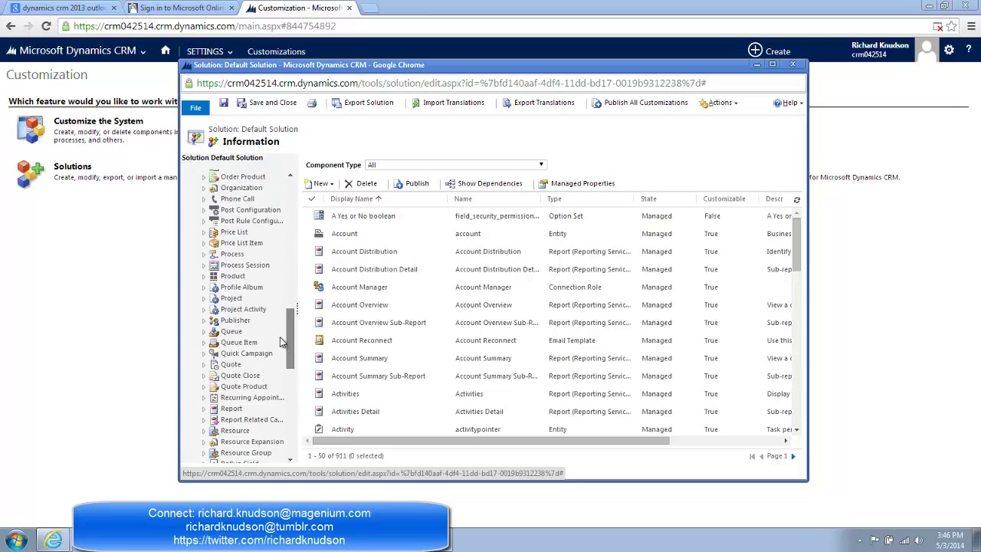
Step: Check Allow quick create in the Project entity's Data Services section
click(232, 295)
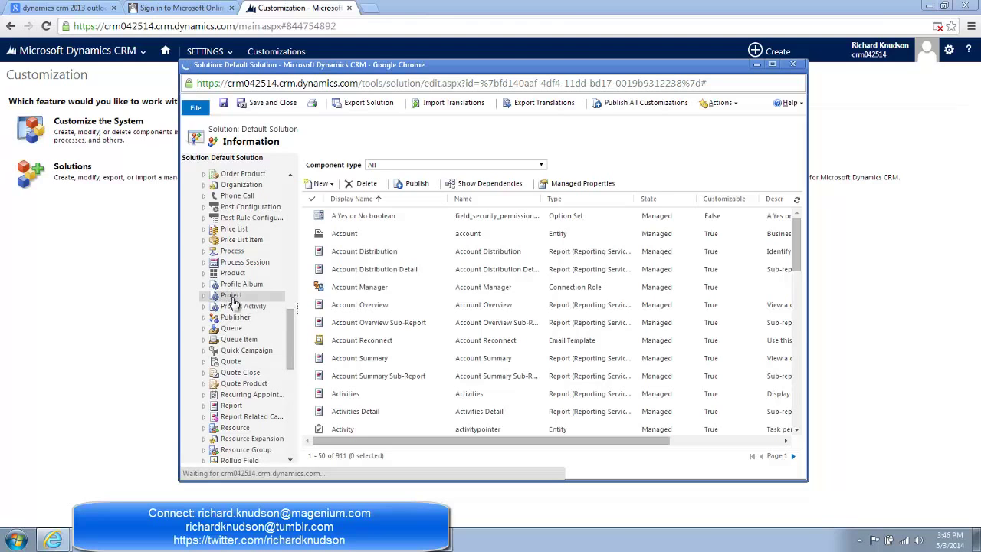
click(231, 295)
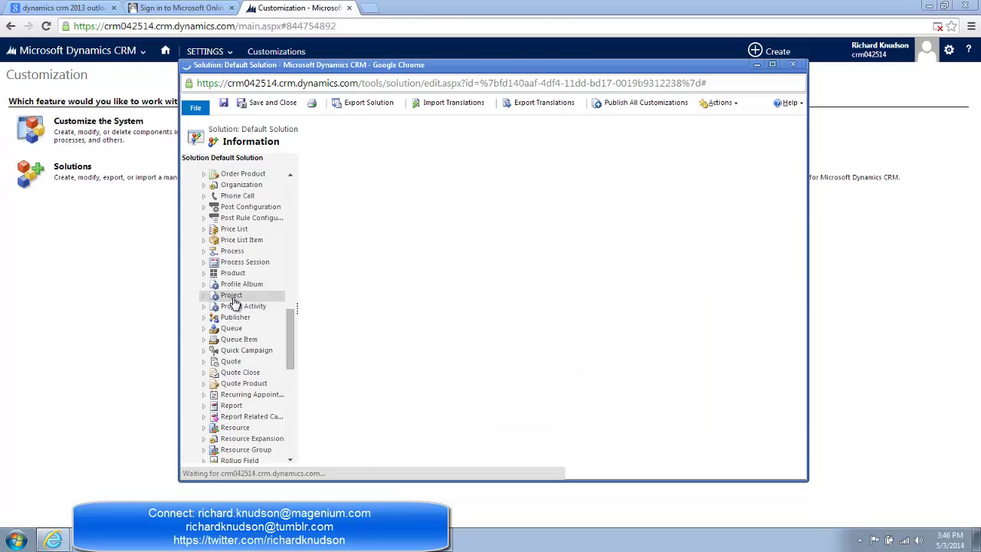
click(232, 295)
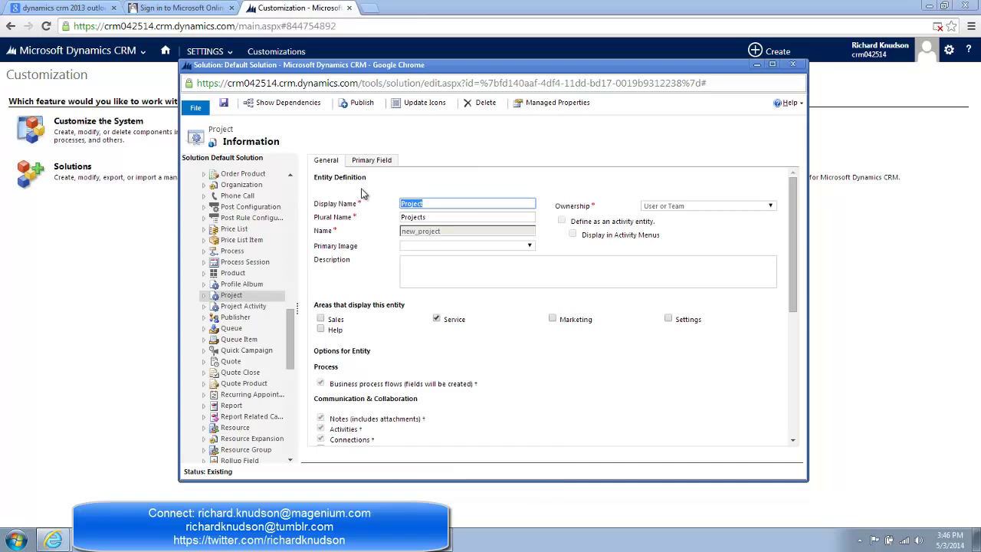
scroll(down, 3)
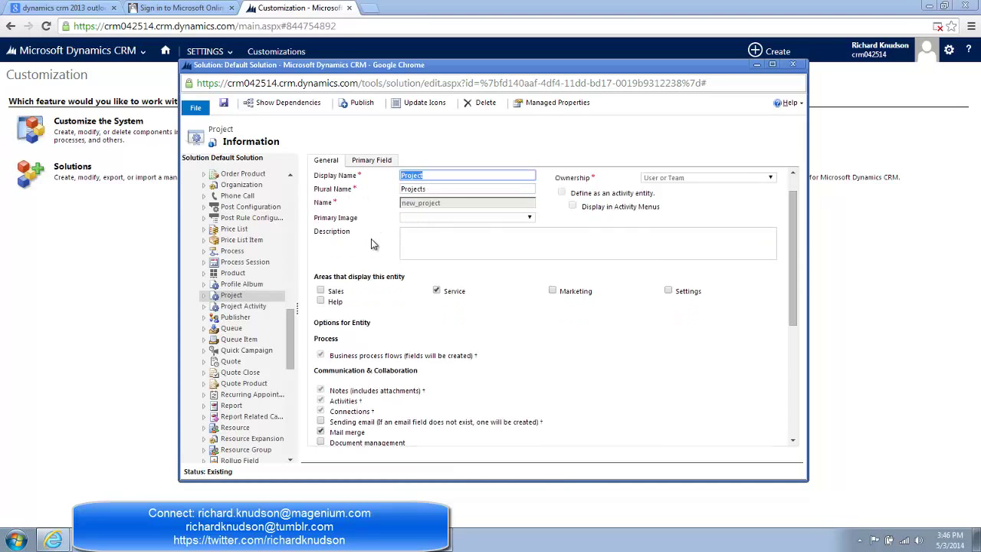
scroll(down, 3)
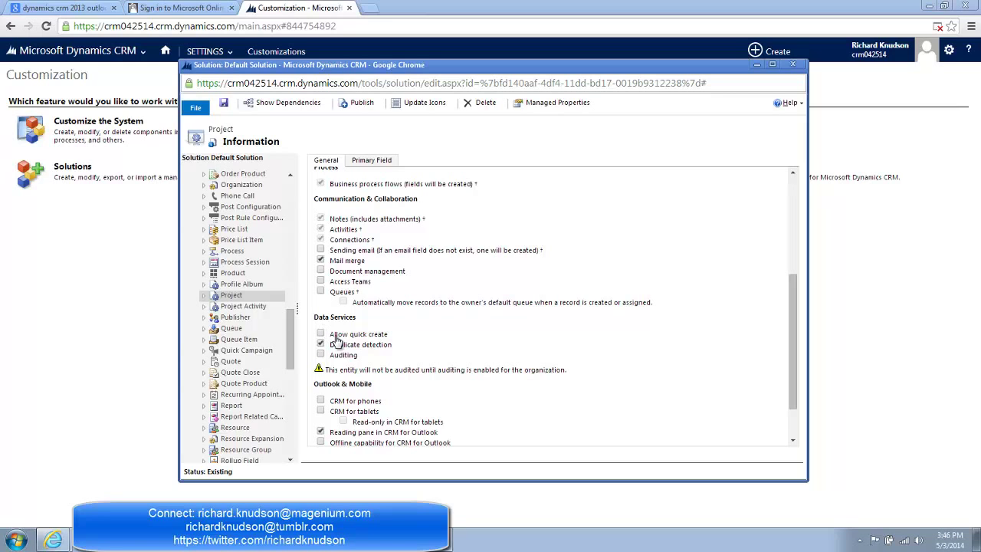
click(321, 333)
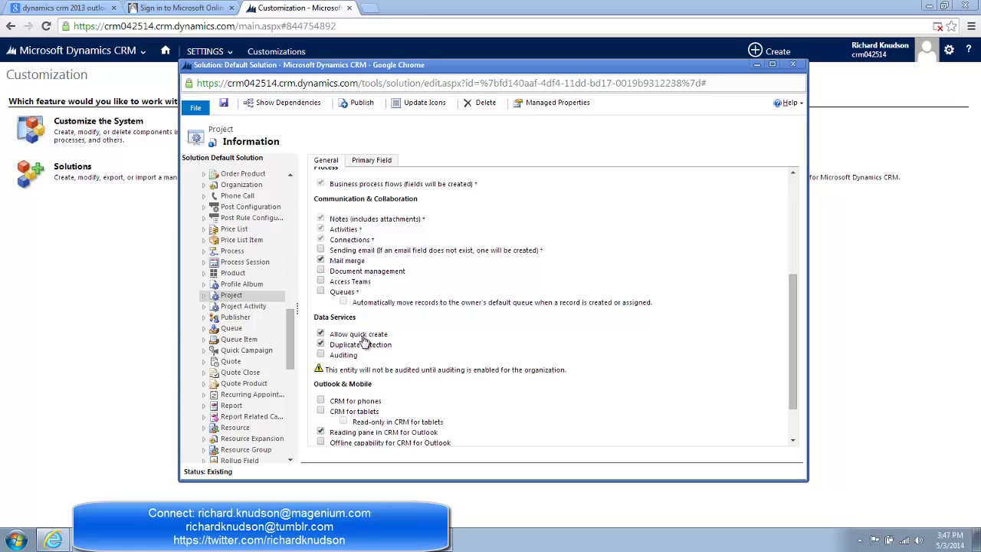
click(224, 103)
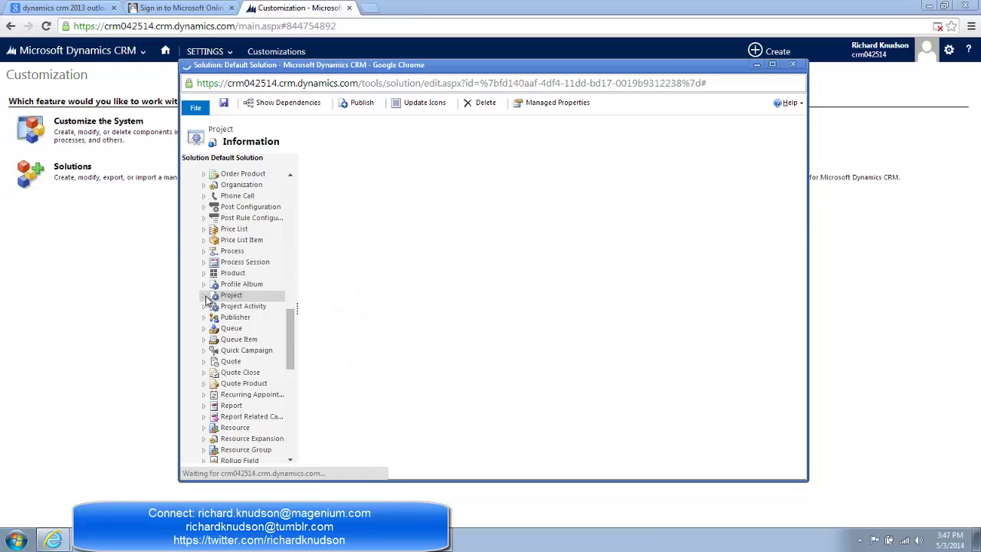
Step: Open the Project entity's Forms list and show the New form types, including Quick Create Form
click(204, 295)
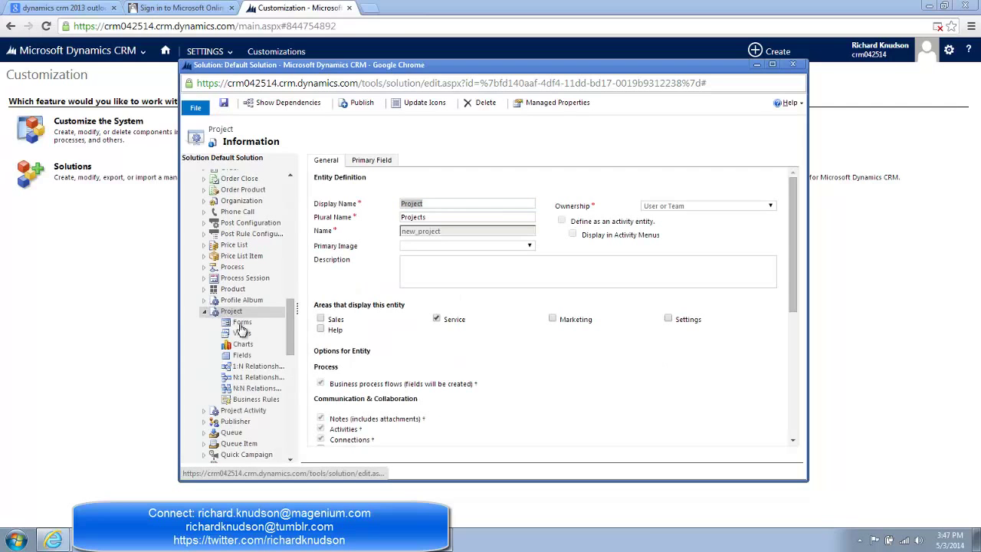
click(242, 322)
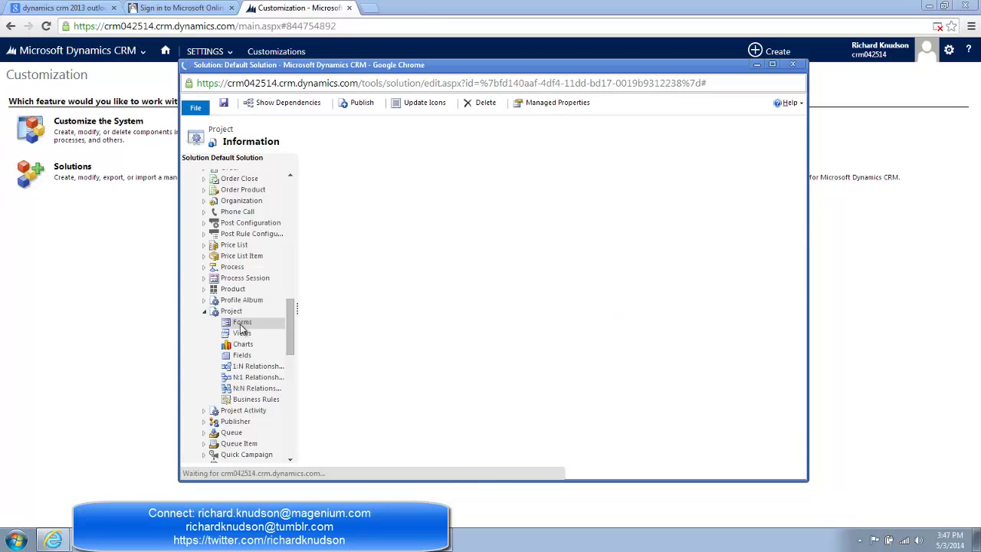
click(242, 322)
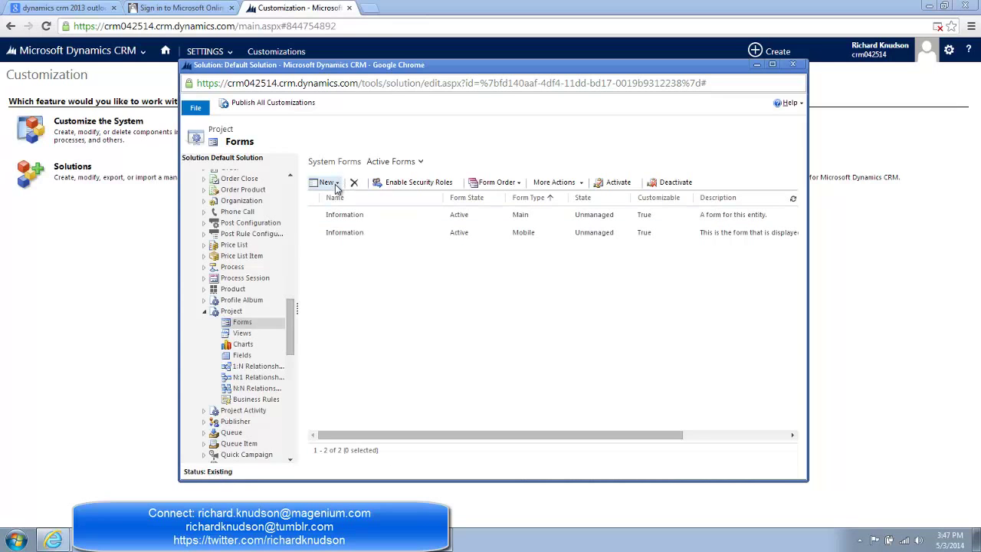
click(326, 182)
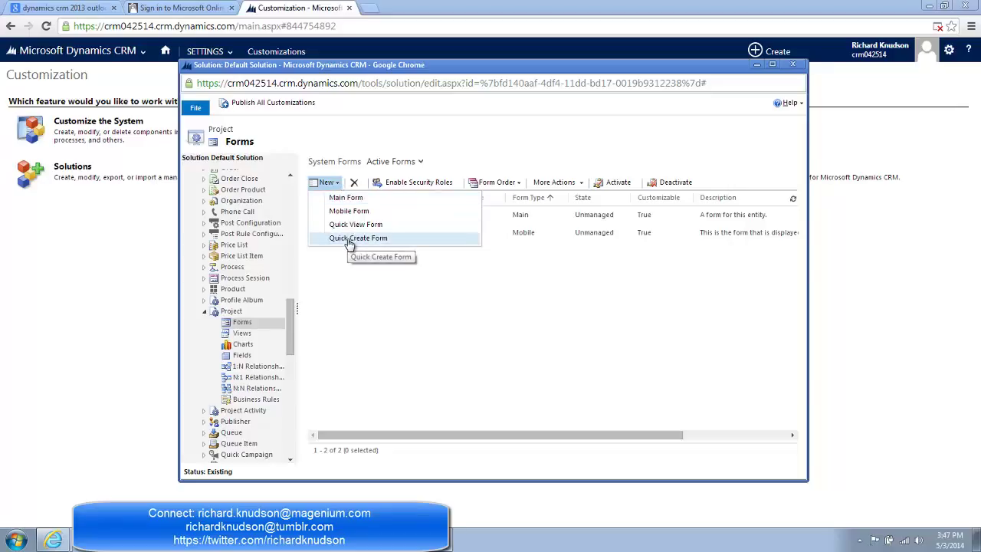
mouse_move(355, 224)
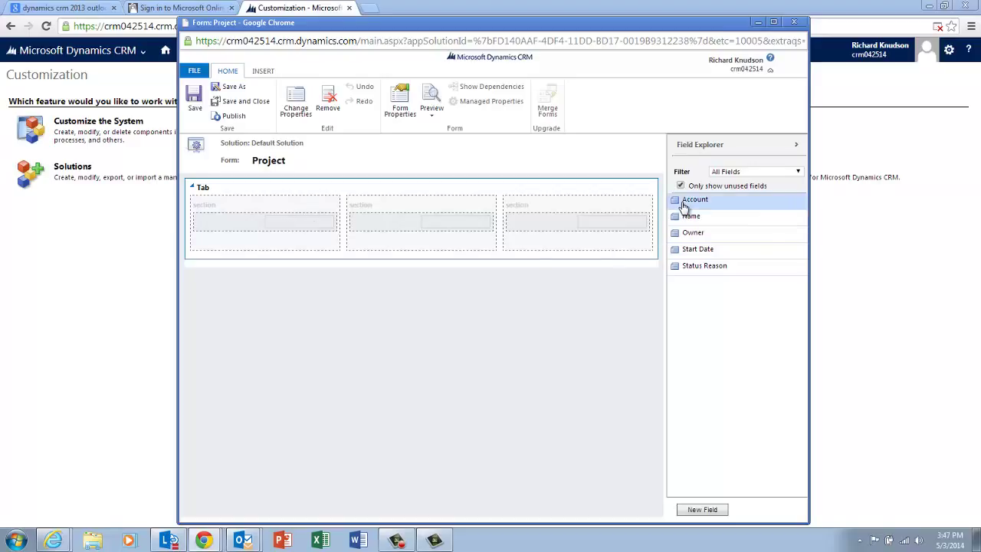
Step: Add Account, Name and Start Date to the Project quick create form, save, and publish all
click(695, 199)
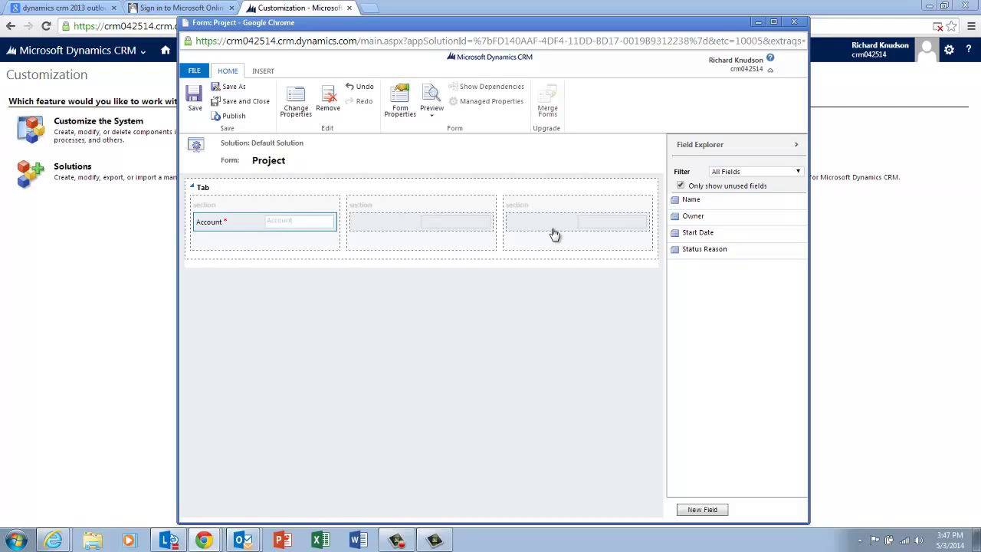
drag(691, 200, 481, 235)
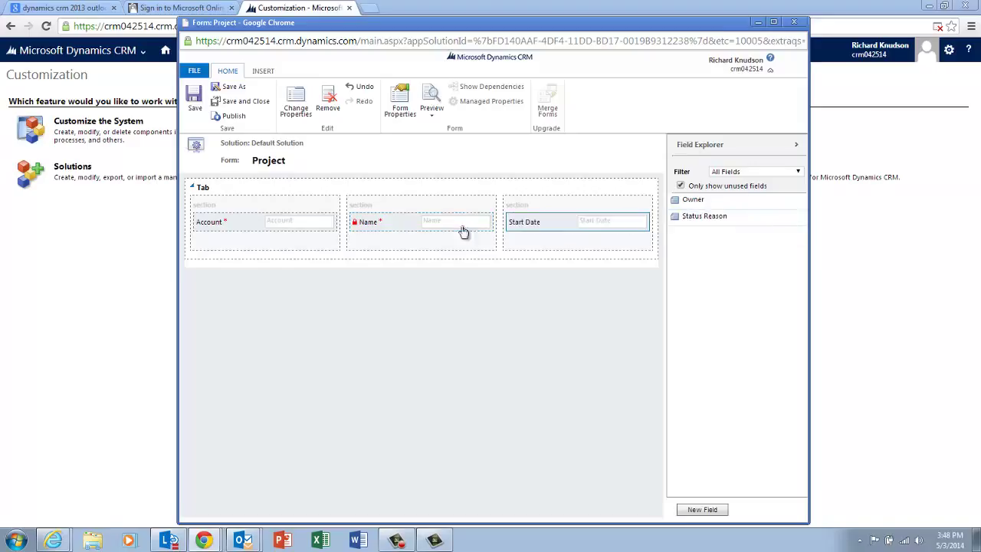
mouse_move(222, 227)
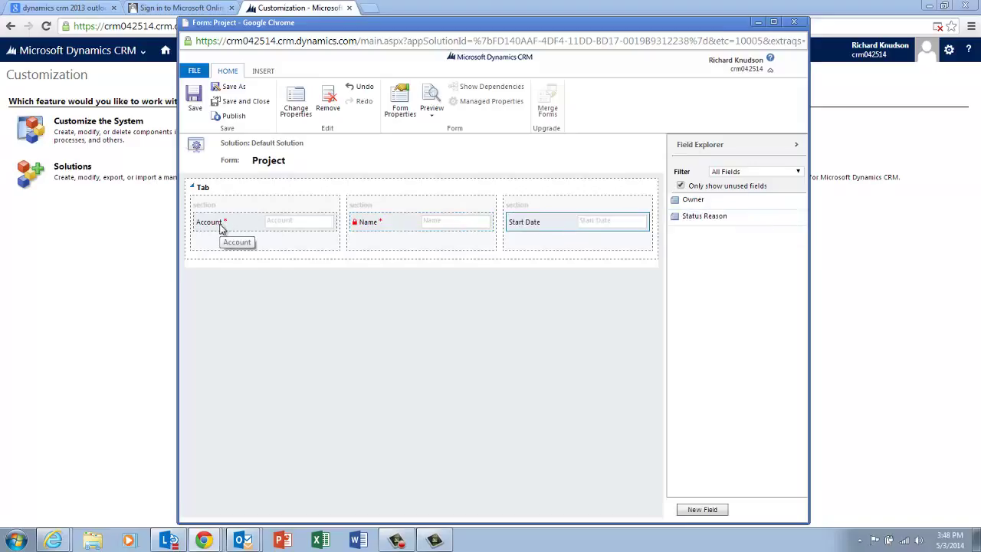
mouse_move(475, 221)
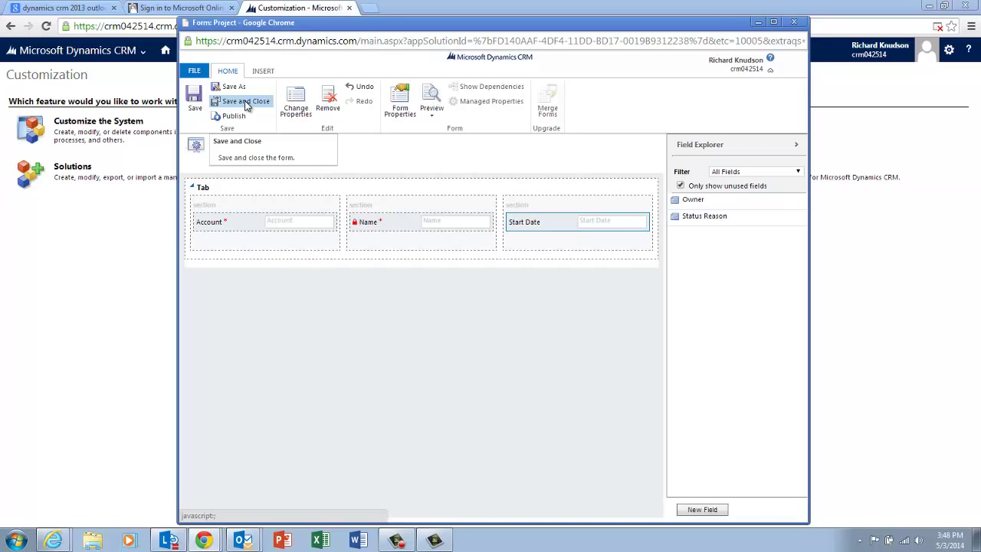
click(244, 100)
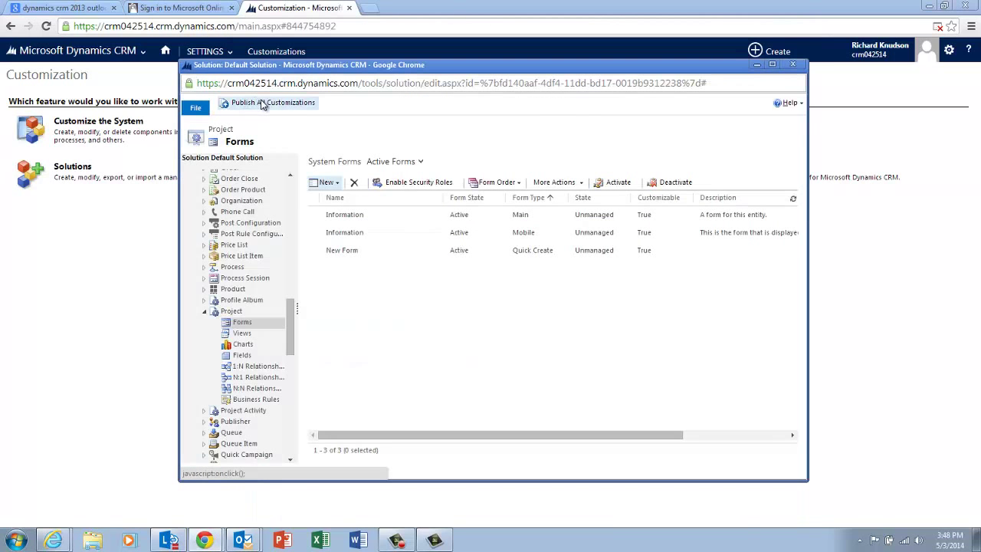
click(269, 102)
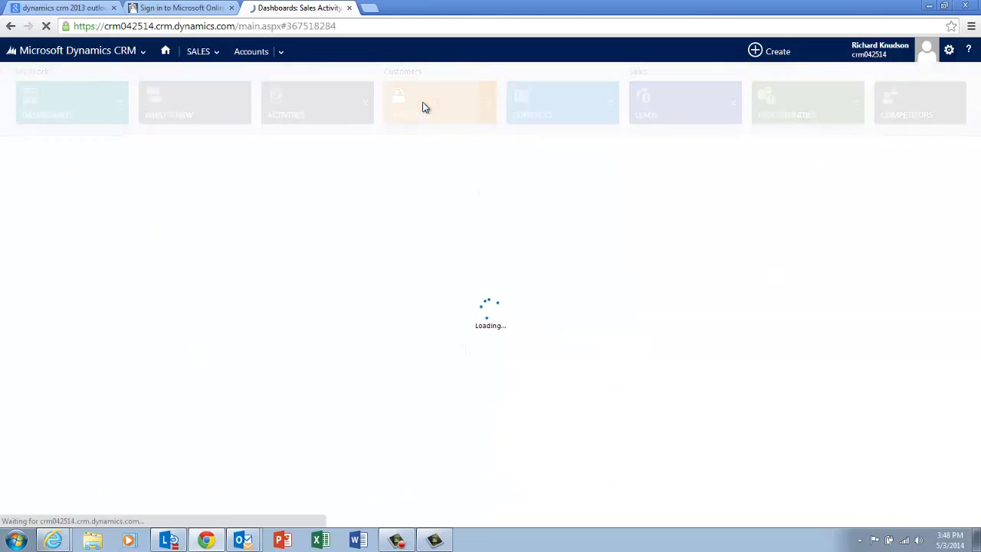
Step: From Accounts, use A. Datum Corporation (sample)'s Projects plus button to open quick create
click(439, 102)
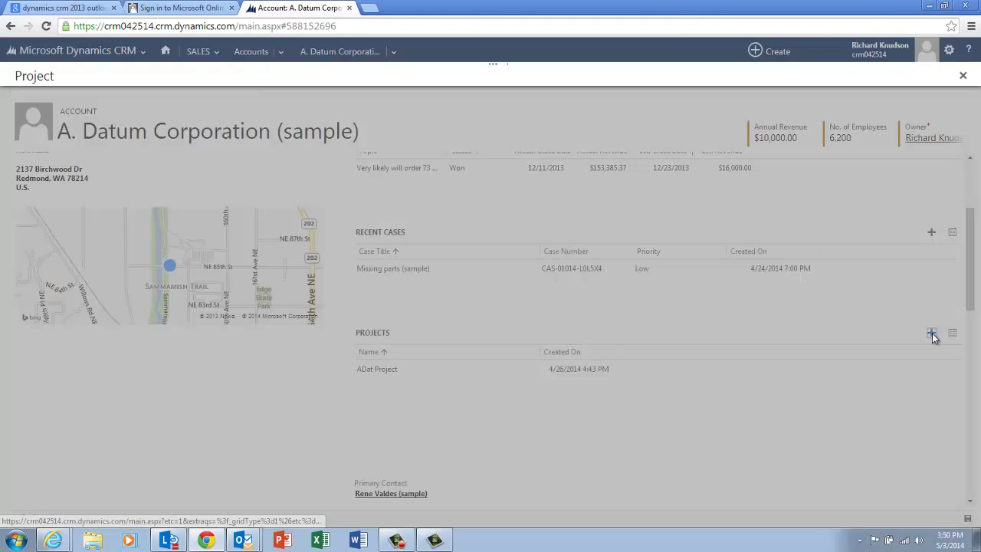
click(932, 339)
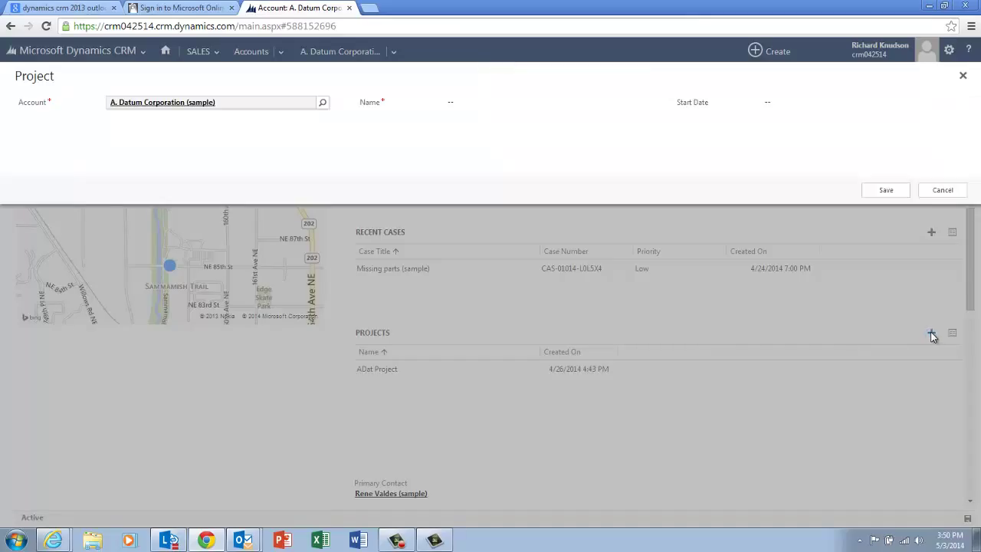